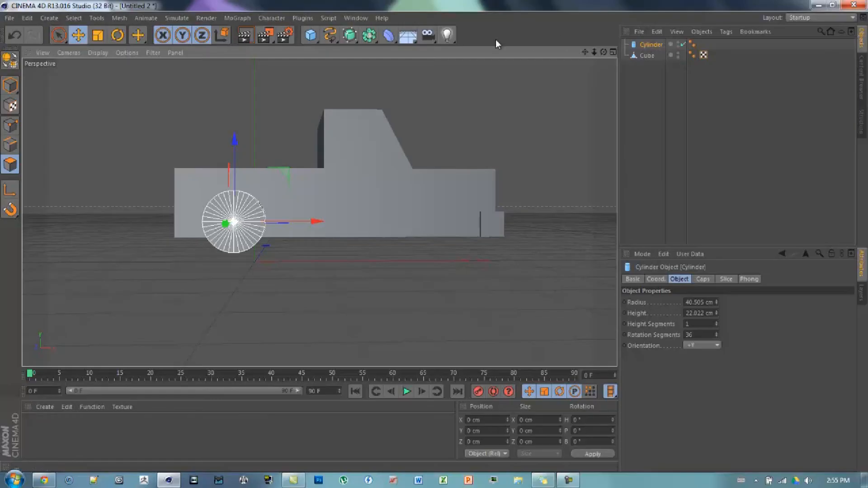
- Add a Connector object from the Simulate > Dynamics menu
{"action": "left_click", "coordinate": [177, 18]}
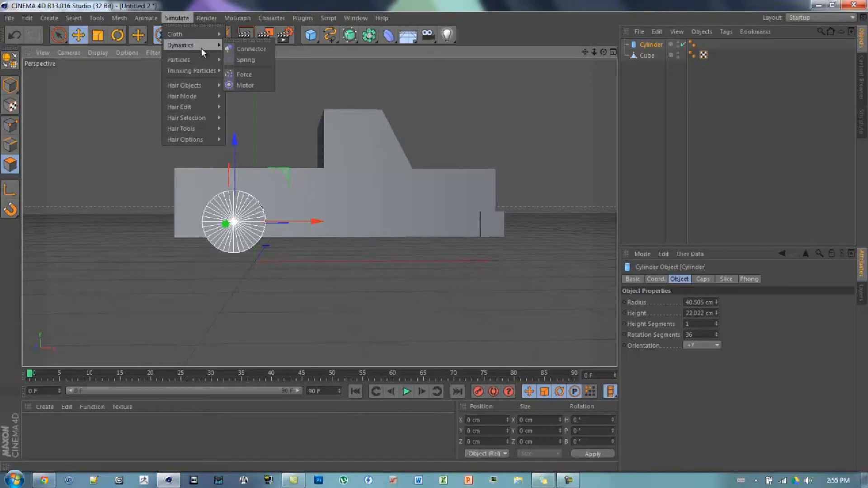
{"action": "mouse_move", "coordinate": [250, 49]}
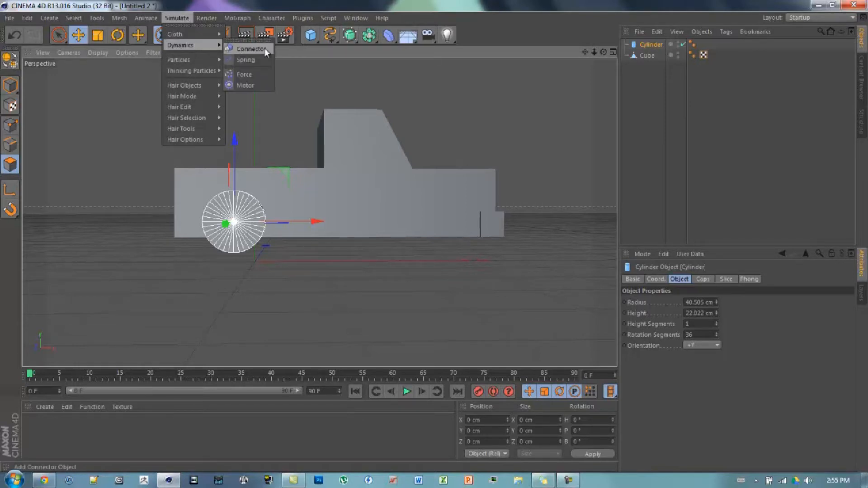
{"action": "left_click", "coordinate": [249, 49]}
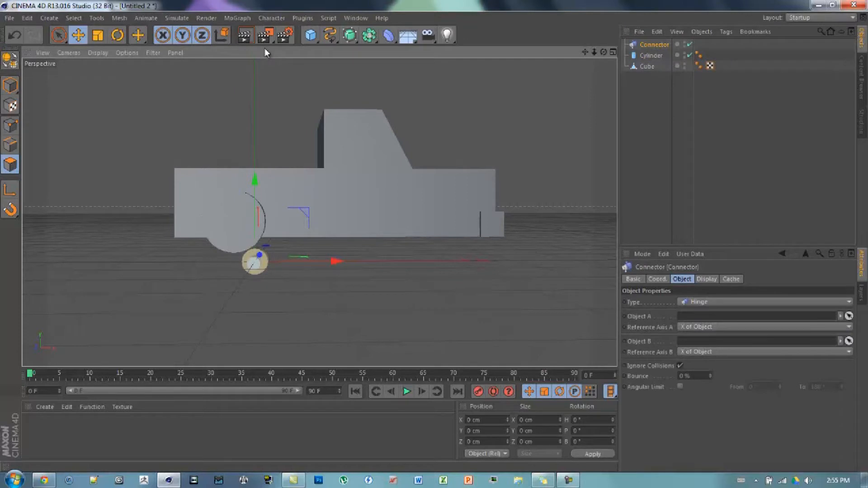
{"action": "mouse_move", "coordinate": [314, 52]}
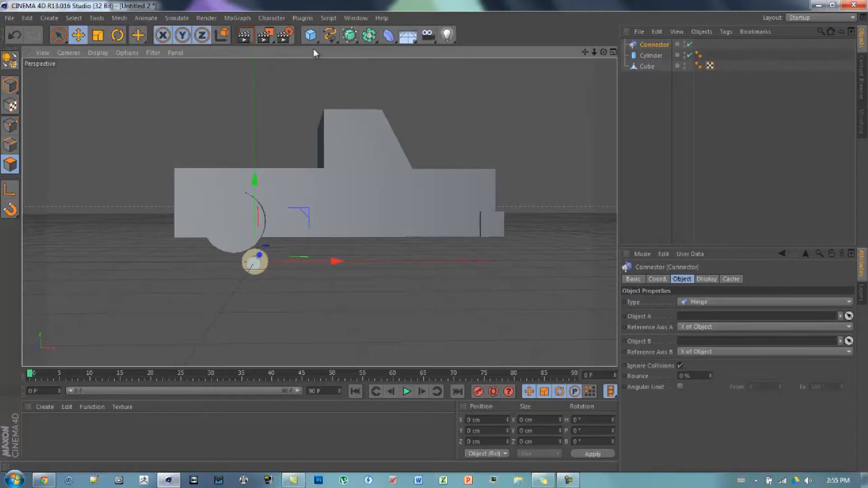
- Rename the Cylinder object to Tire and the Cube object to Body
{"action": "left_click", "coordinate": [651, 55]}
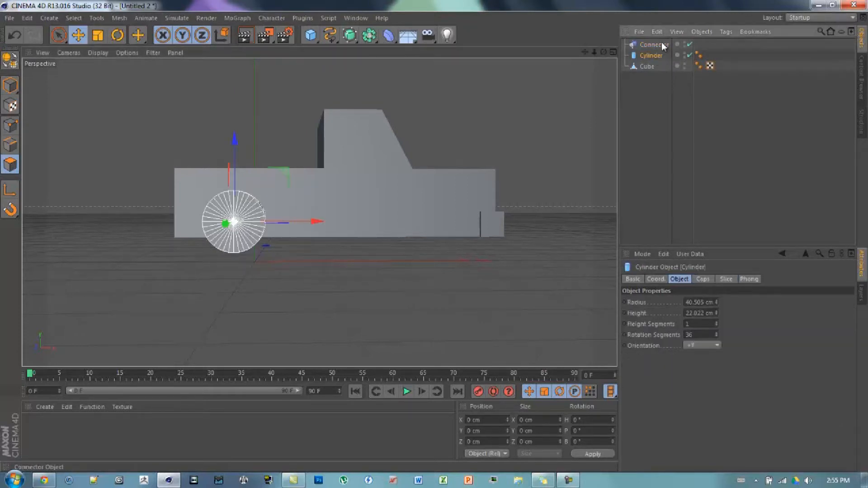
{"action": "double_click", "coordinate": [651, 54]}
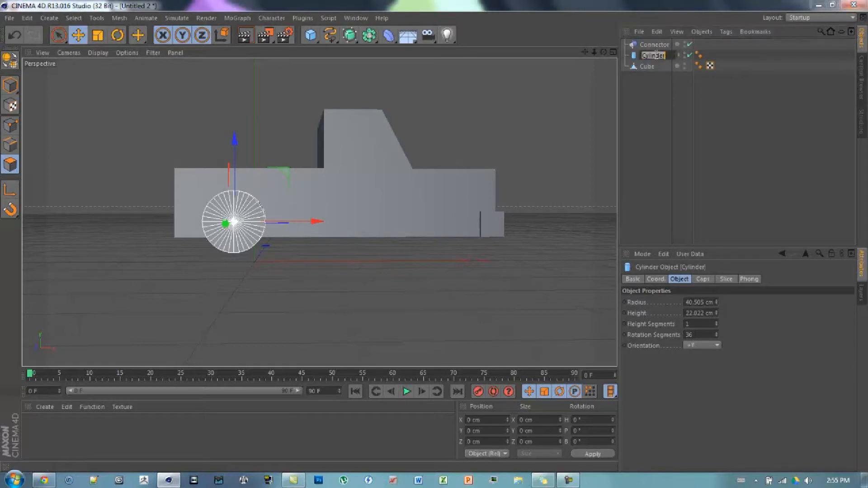
{"action": "left_click", "coordinate": [647, 66]}
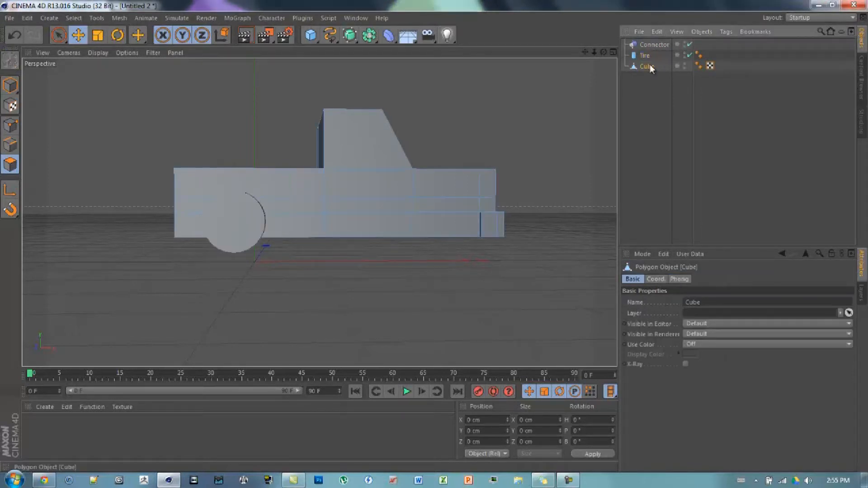
{"action": "double_click", "coordinate": [647, 66]}
{"action": "type", "text": "Body"}
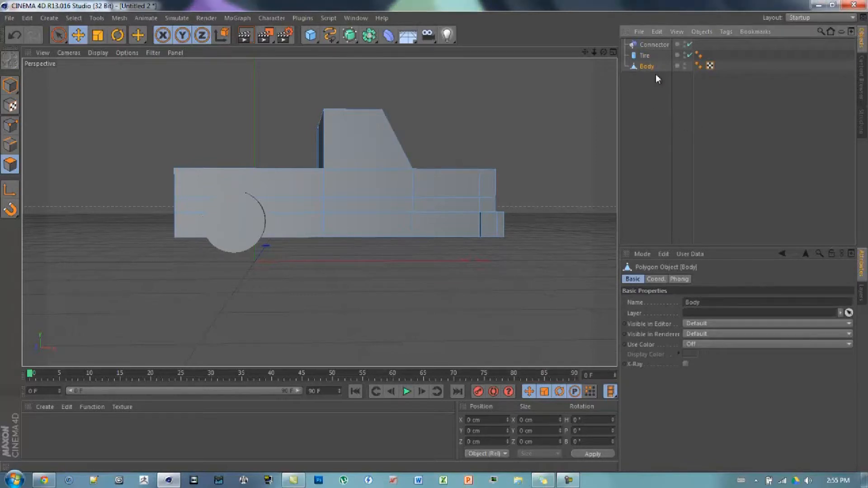
{"action": "mouse_move", "coordinate": [661, 98]}
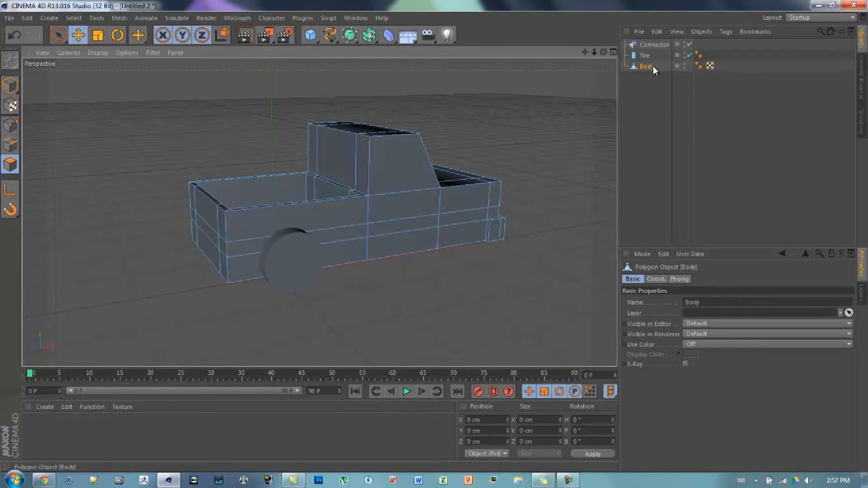
- Select the Connector and Tire together and group them into one null
{"action": "left_click", "coordinate": [655, 45]}
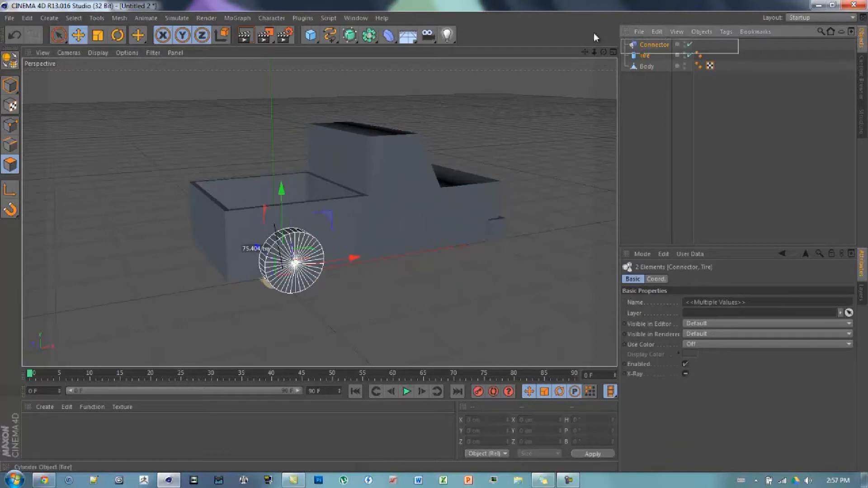
{"action": "left_click", "coordinate": [644, 55]}
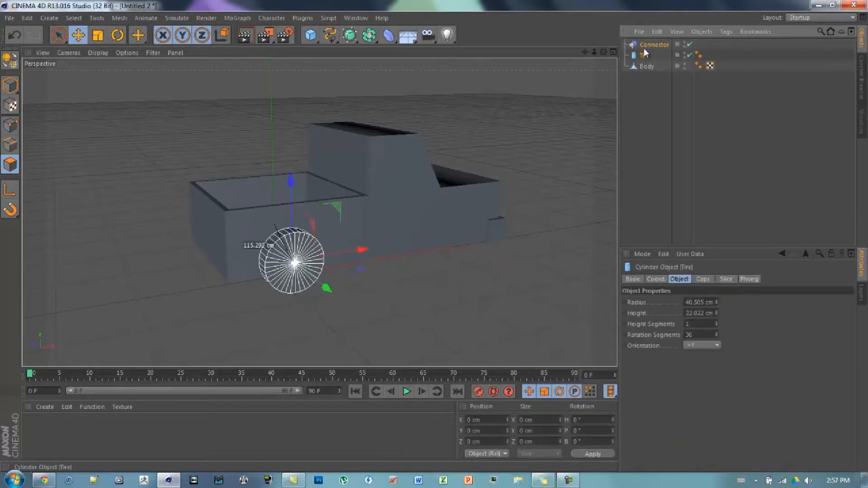
{"action": "left_click", "coordinate": [643, 55]}
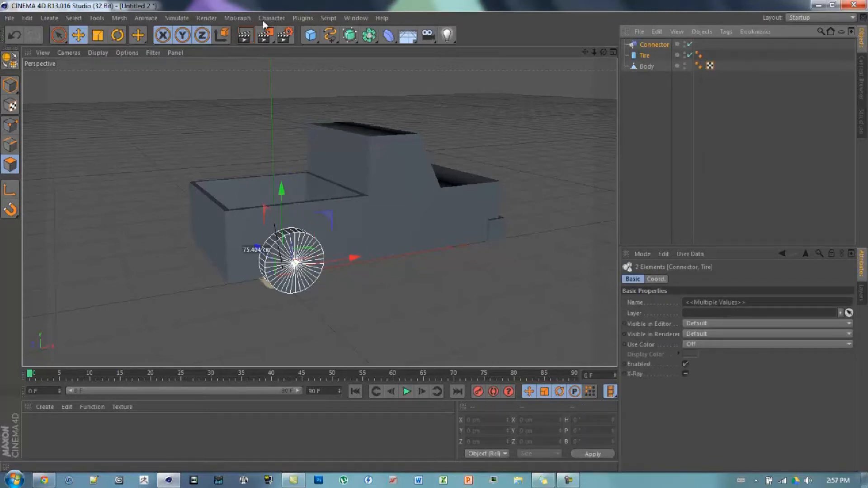
{"action": "left_click", "coordinate": [271, 17]}
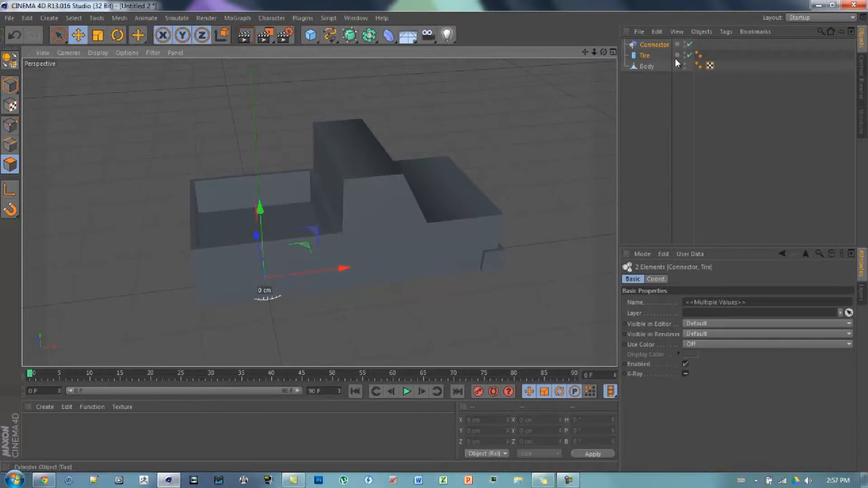
{"action": "mouse_move", "coordinate": [653, 85]}
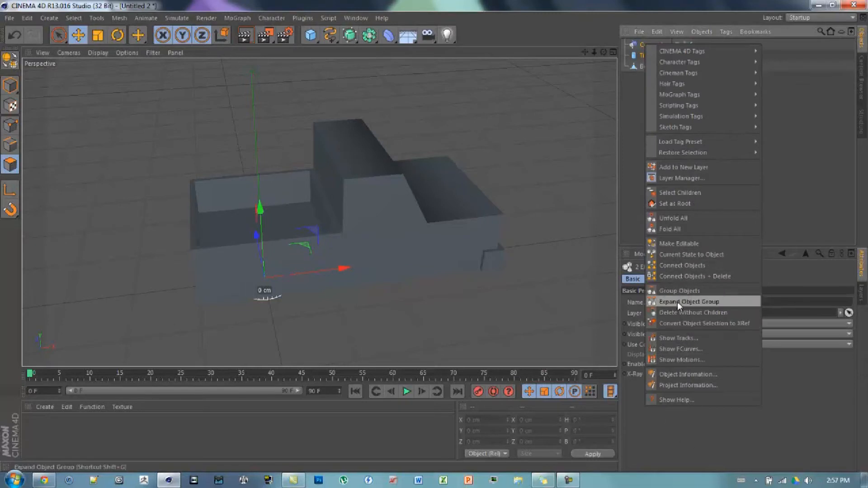
{"action": "left_click", "coordinate": [679, 291]}
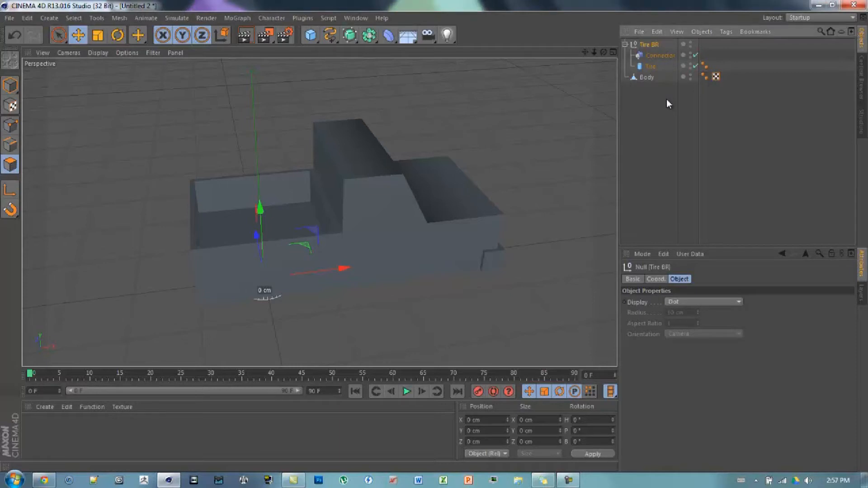
{"action": "mouse_move", "coordinate": [658, 168]}
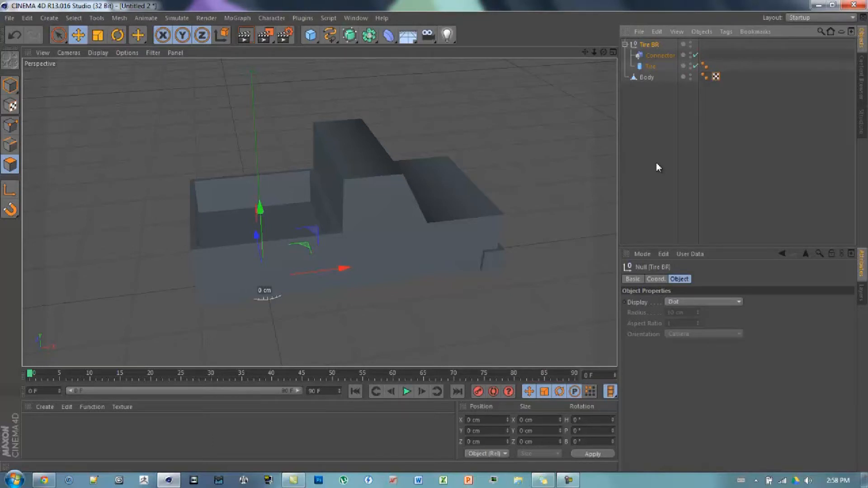
{"action": "mouse_move", "coordinate": [722, 4]}
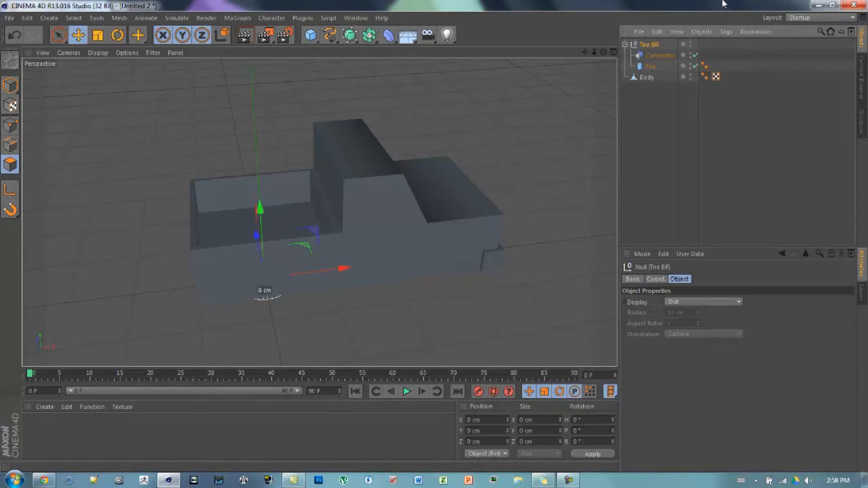
{"action": "left_click", "coordinate": [117, 35]}
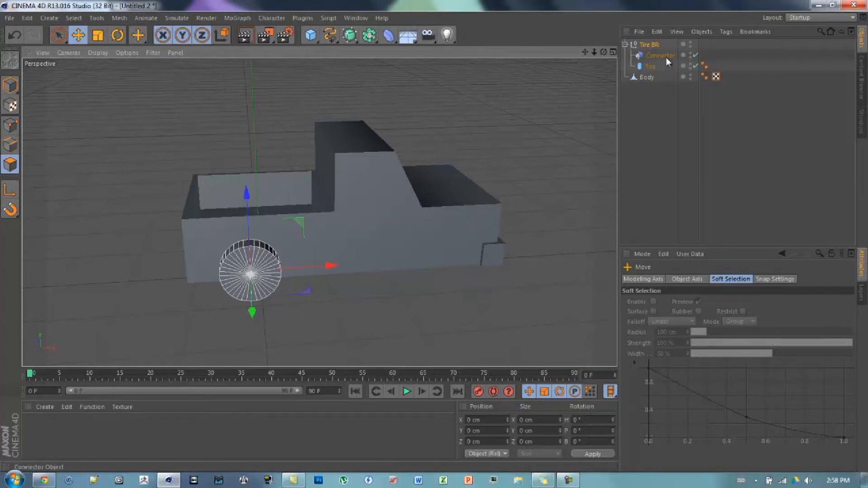
- Select the hinge Connector to show its Object A and Object B link settings
{"action": "left_click", "coordinate": [659, 55]}
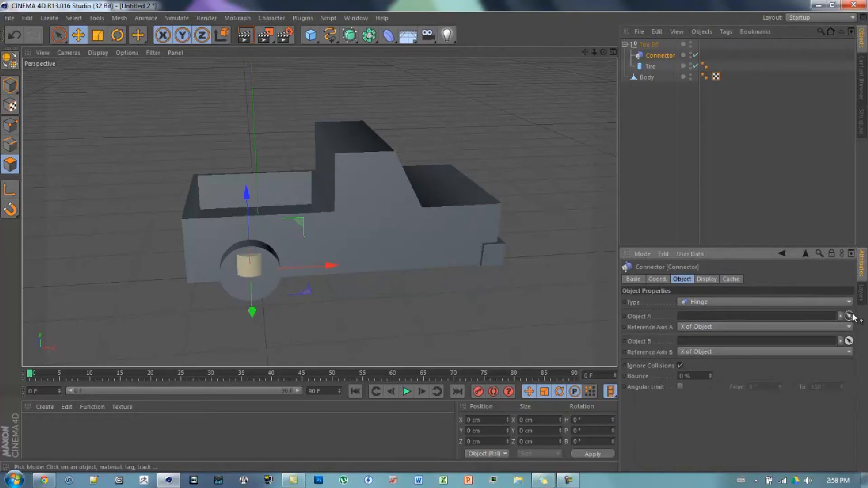
{"action": "mouse_move", "coordinate": [794, 225]}
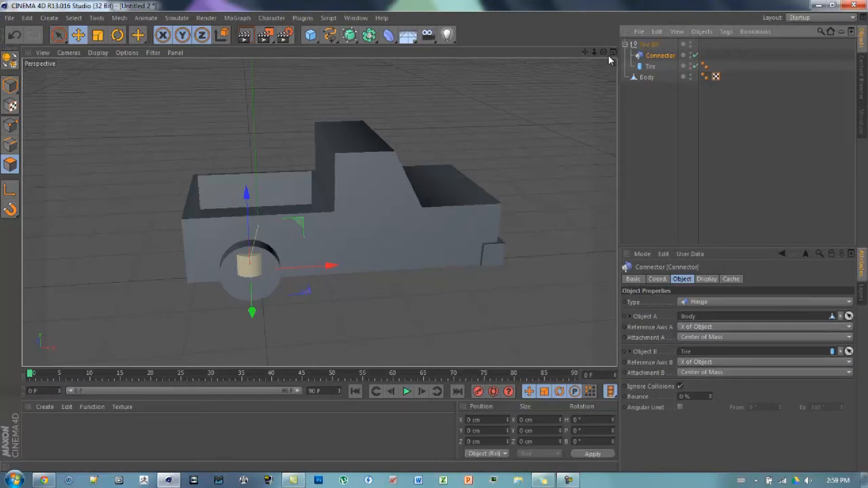
{"action": "mouse_move", "coordinate": [609, 64]}
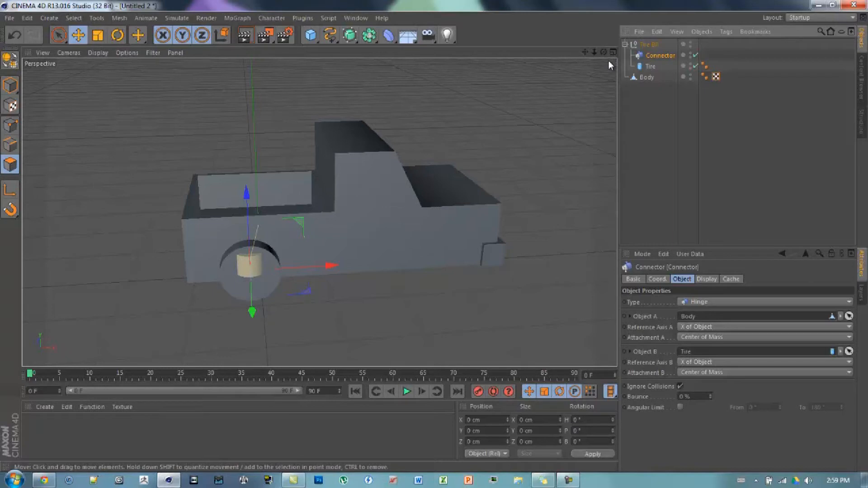
{"action": "mouse_move", "coordinate": [610, 55]}
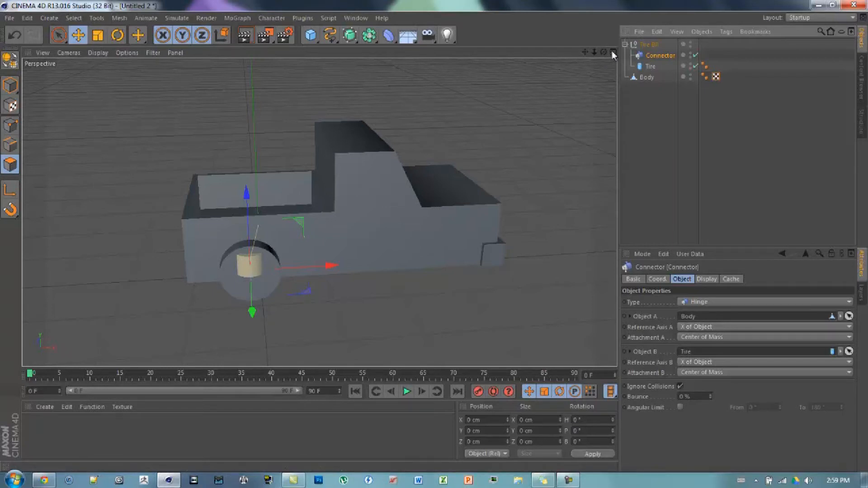
{"action": "mouse_move", "coordinate": [659, 76]}
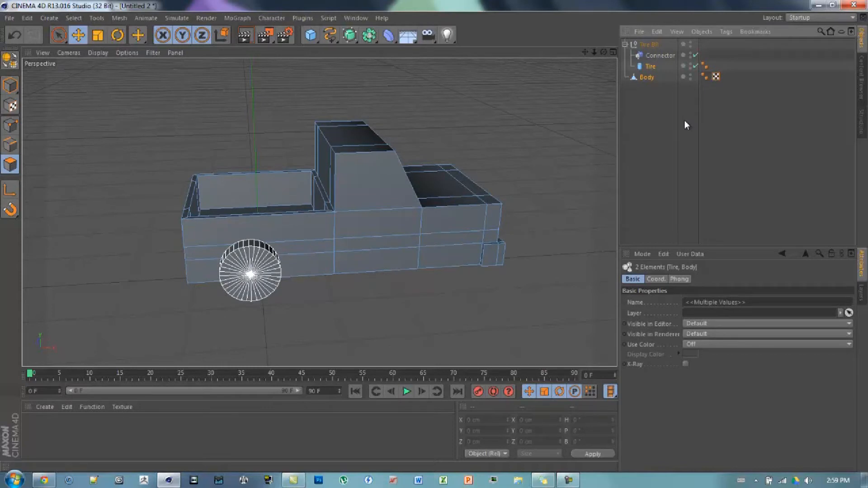
- Add Rigid Body tags to Tire and Body, then reselect the Connector
{"action": "right_click", "coordinate": [649, 65]}
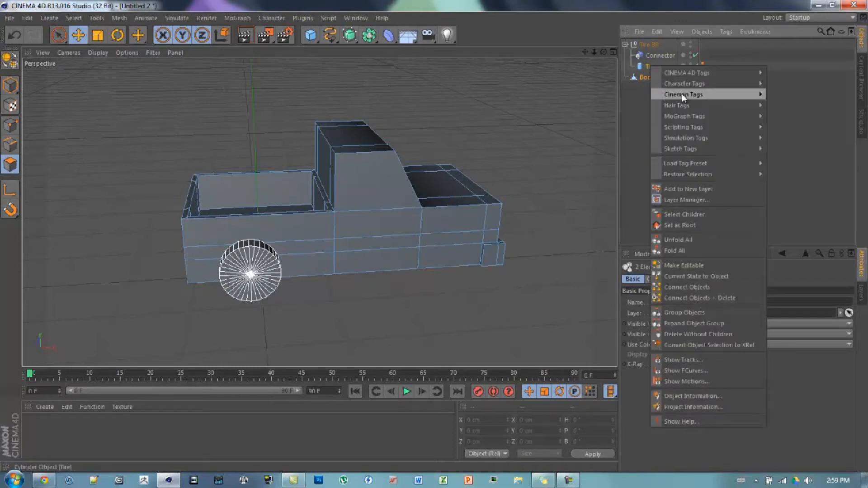
{"action": "mouse_move", "coordinate": [650, 77]}
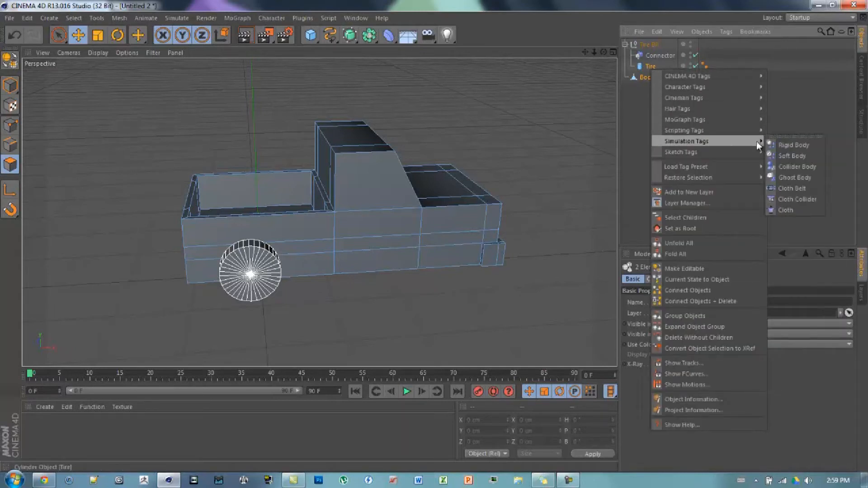
{"action": "mouse_move", "coordinate": [793, 144]}
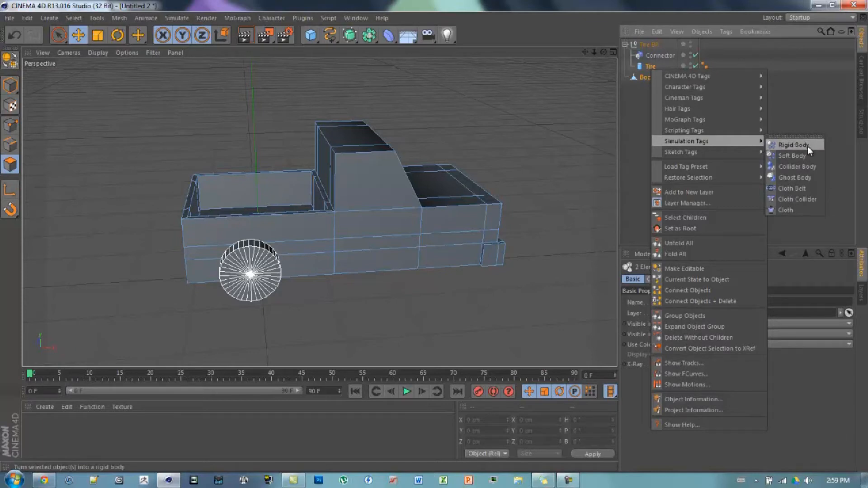
{"action": "left_click", "coordinate": [791, 145]}
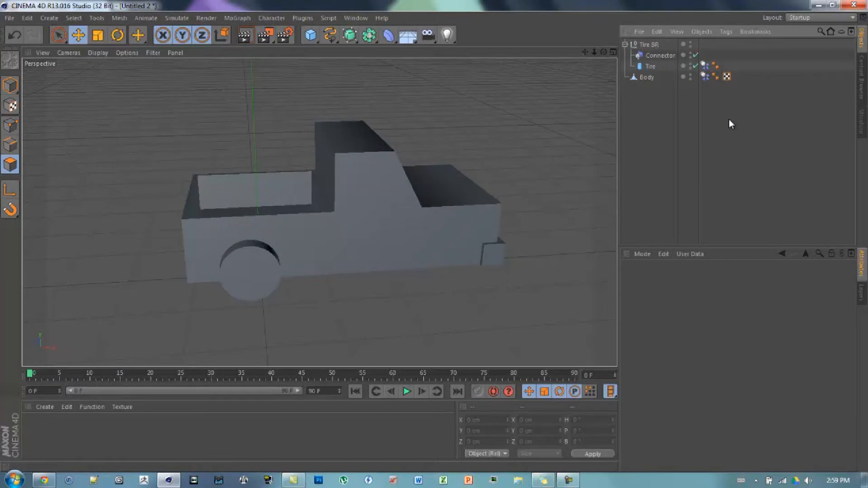
{"action": "left_click", "coordinate": [626, 44]}
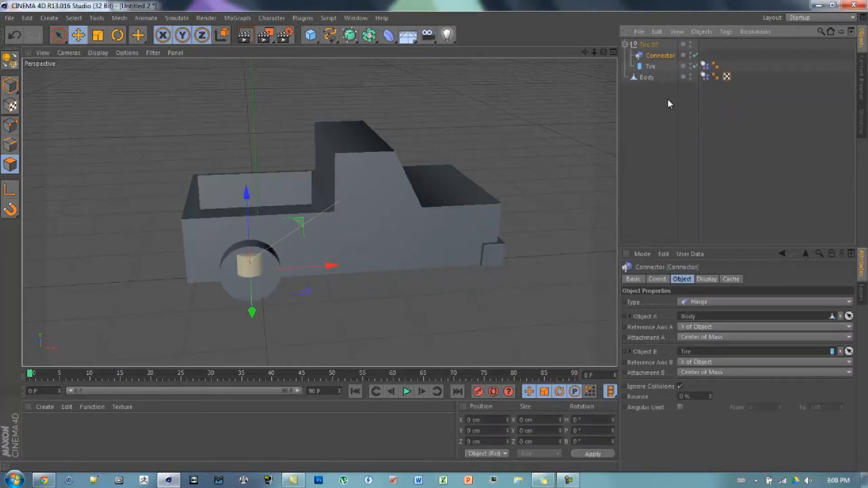
- Change the Connector type to Wheel Suspension and review its settings
{"action": "left_click", "coordinate": [763, 302]}
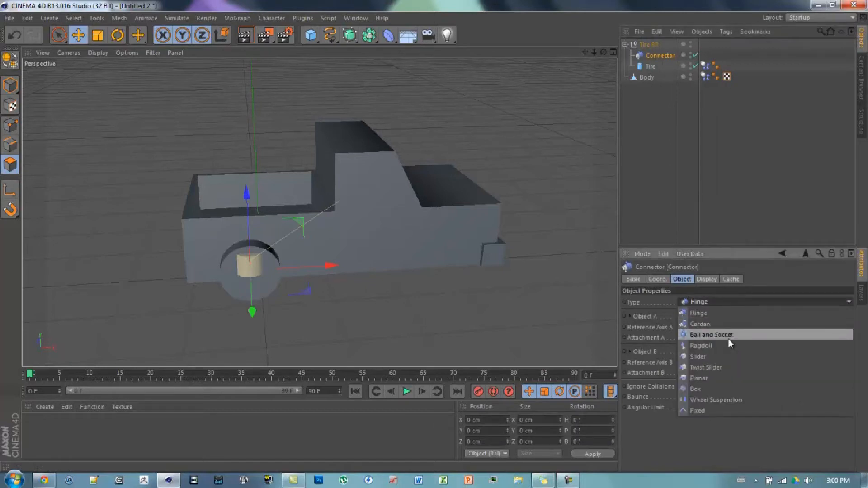
{"action": "mouse_move", "coordinate": [738, 349]}
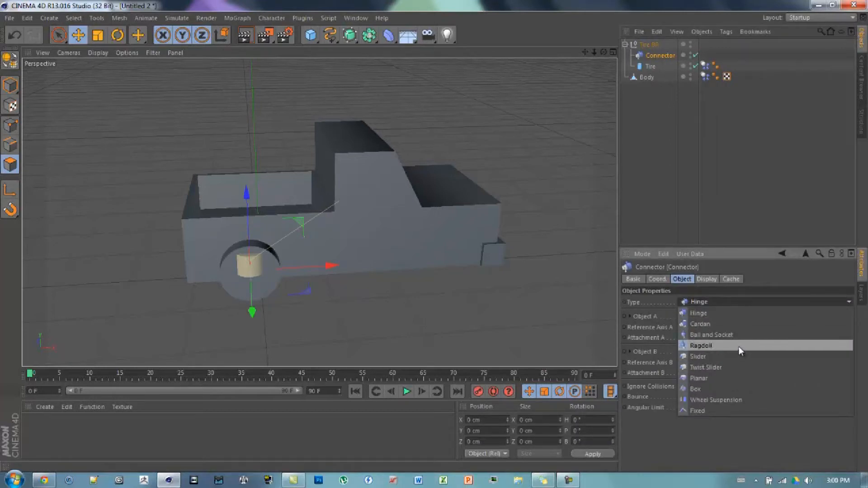
{"action": "left_click", "coordinate": [716, 400]}
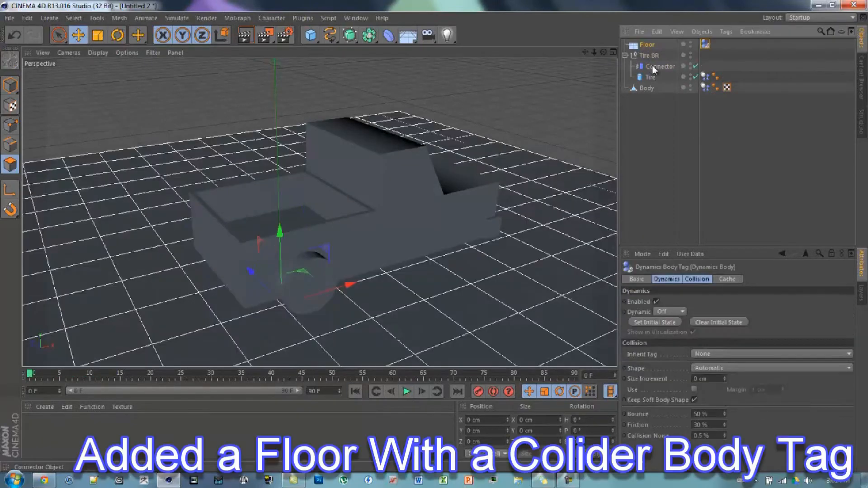
{"action": "left_click", "coordinate": [660, 66]}
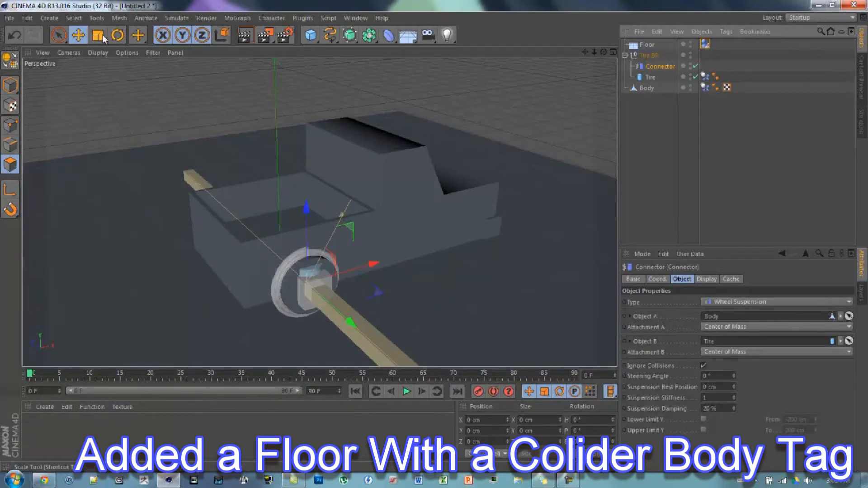
- Rotate the Connector upright and play the simulation to test the suspension
{"action": "left_click", "coordinate": [116, 35]}
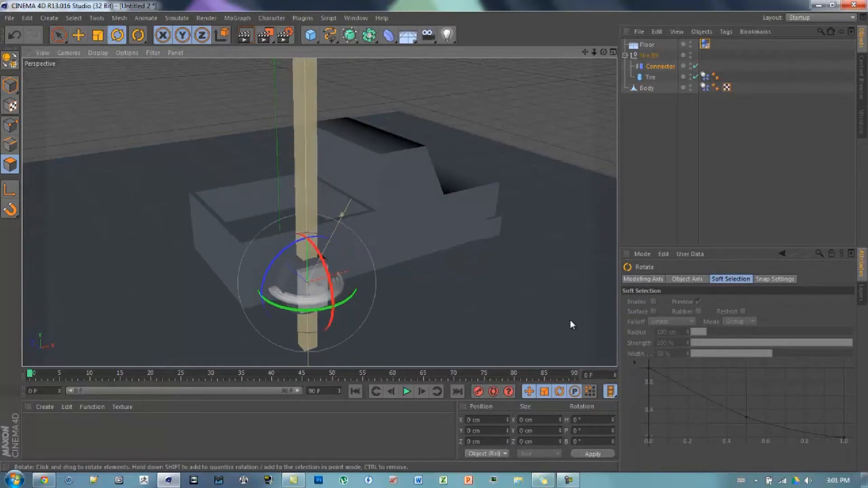
{"action": "left_click", "coordinate": [406, 391]}
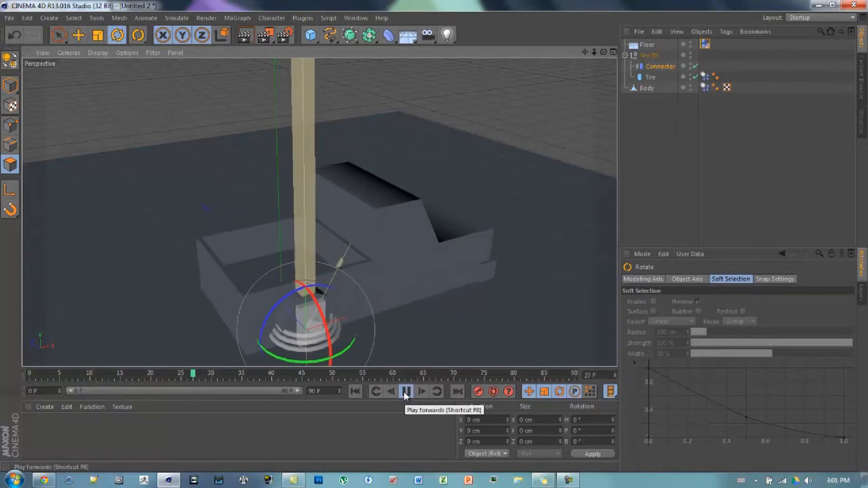
{"action": "left_click", "coordinate": [405, 391]}
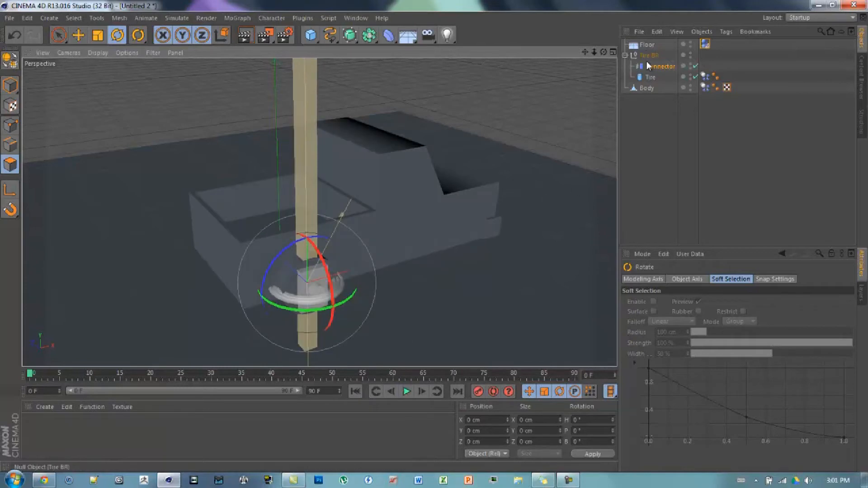
- Move the Tire BR group into the rear wheel well and replay the simulation
{"action": "left_click", "coordinate": [648, 56]}
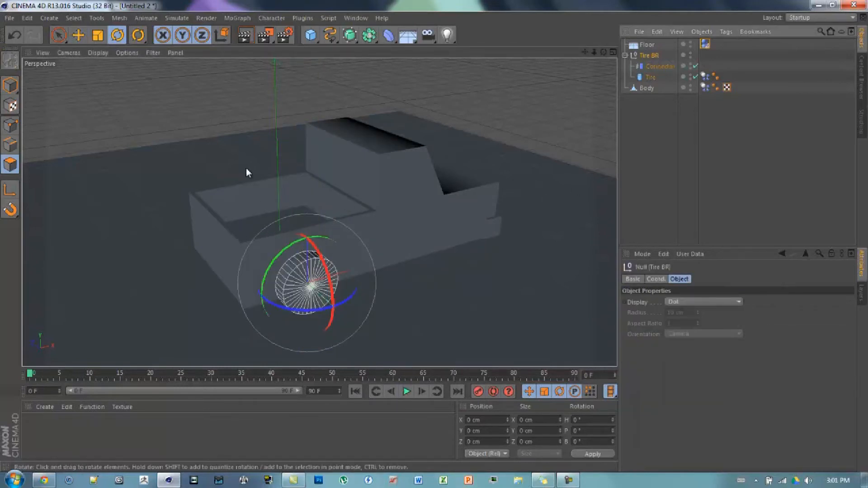
{"action": "left_click", "coordinate": [77, 34]}
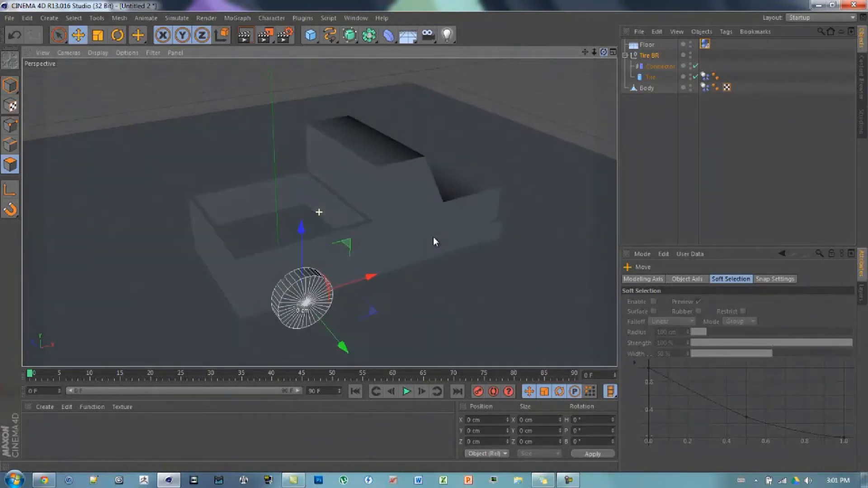
{"action": "left_click", "coordinate": [405, 392]}
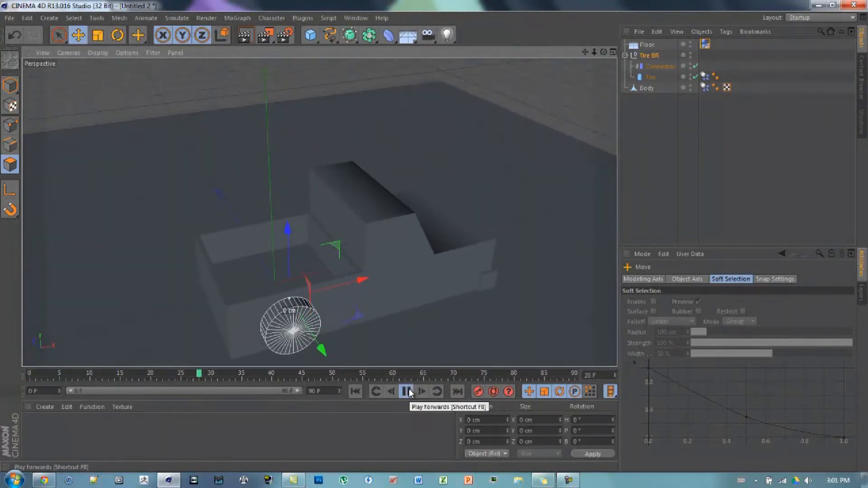
{"action": "left_click", "coordinate": [406, 391]}
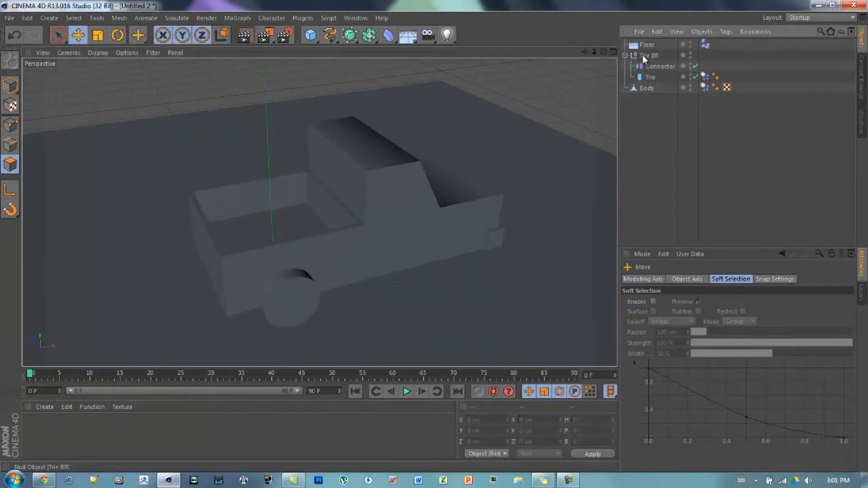
{"action": "left_click", "coordinate": [646, 45]}
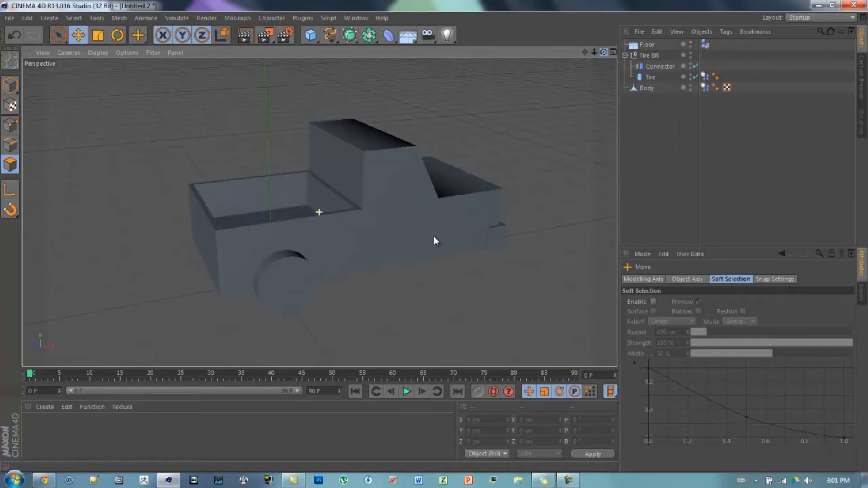
- Duplicate Tire BR, then rotate and move Tire BR.3 onto the truck's opposite side
{"action": "left_click", "coordinate": [650, 55]}
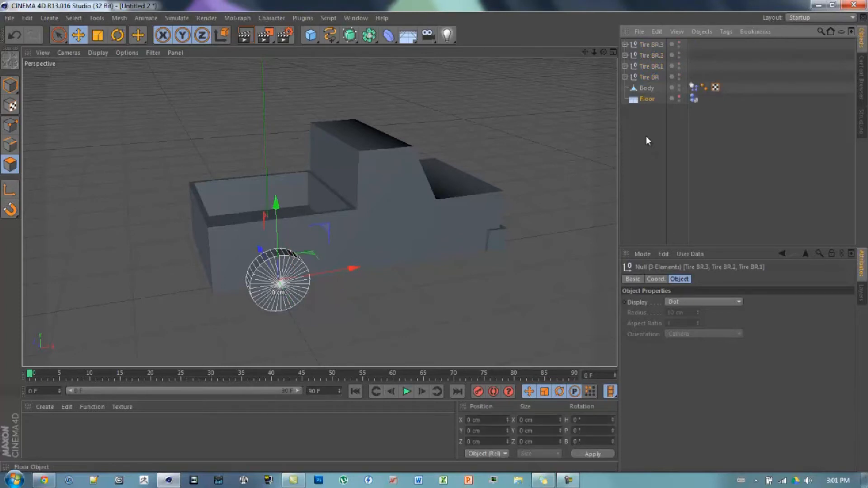
{"action": "left_click", "coordinate": [647, 99]}
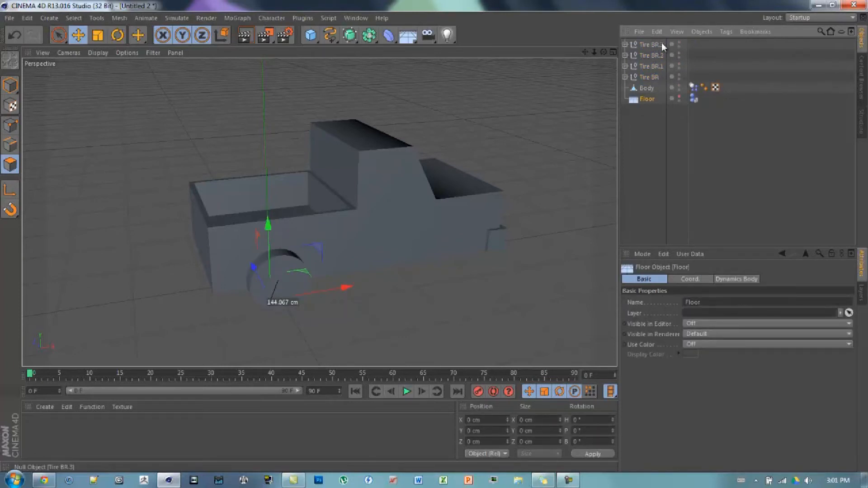
{"action": "left_click", "coordinate": [651, 44]}
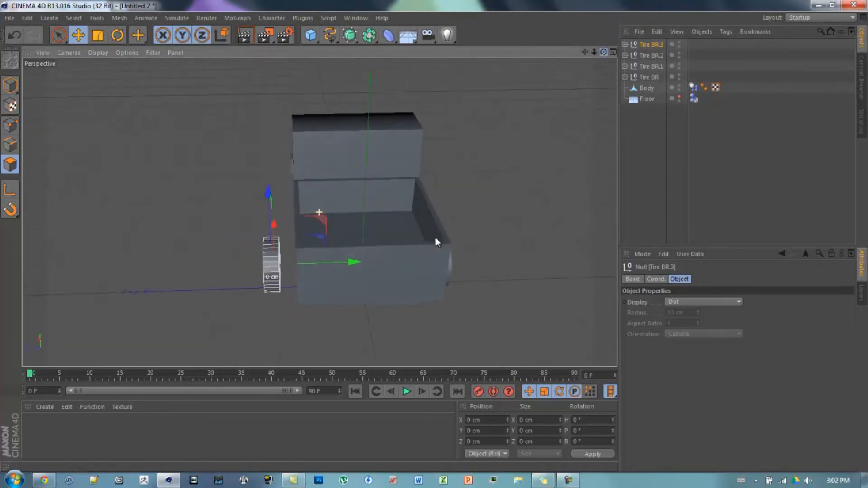
{"action": "left_click", "coordinate": [116, 35]}
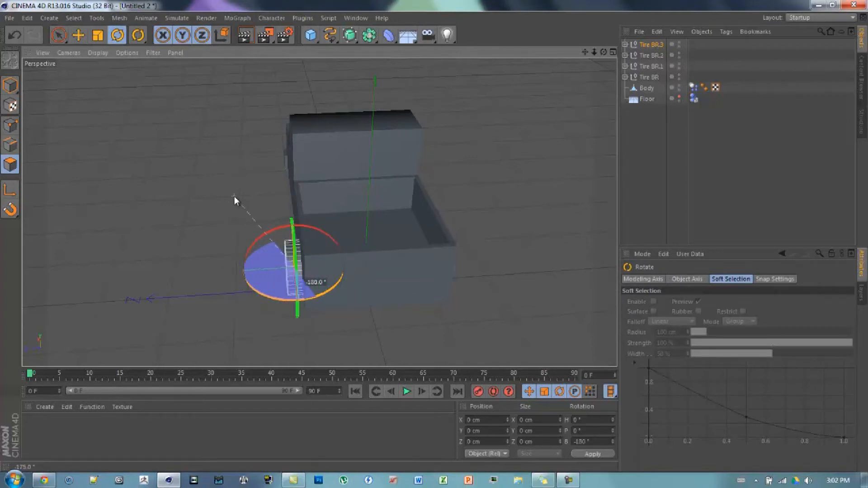
{"action": "left_click", "coordinate": [77, 35]}
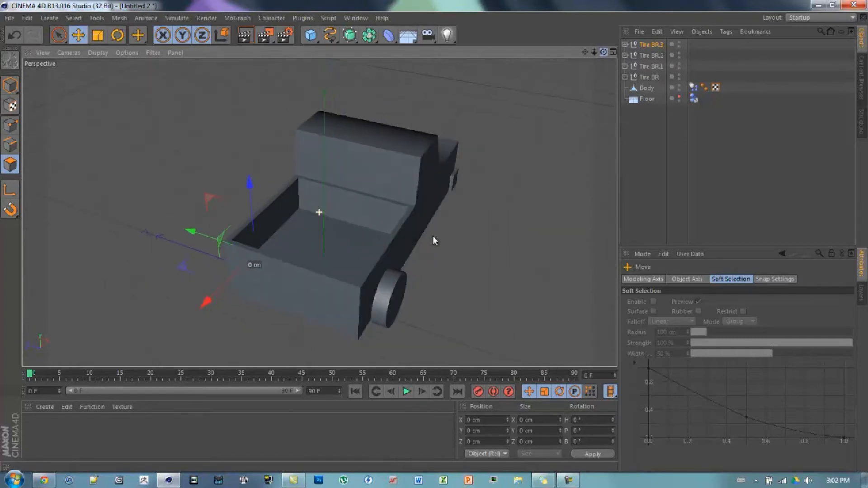
{"action": "left_click", "coordinate": [652, 54]}
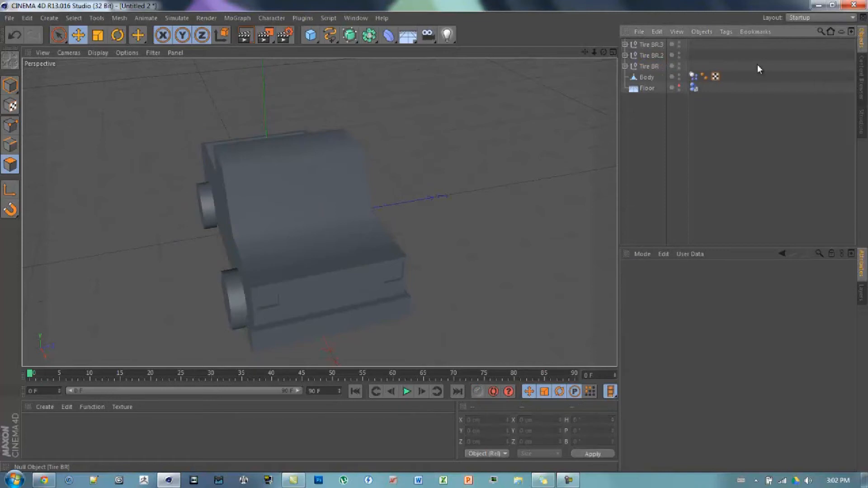
- Rotate Tire BR.1 and move it to the truck's other side
{"action": "left_click", "coordinate": [650, 44]}
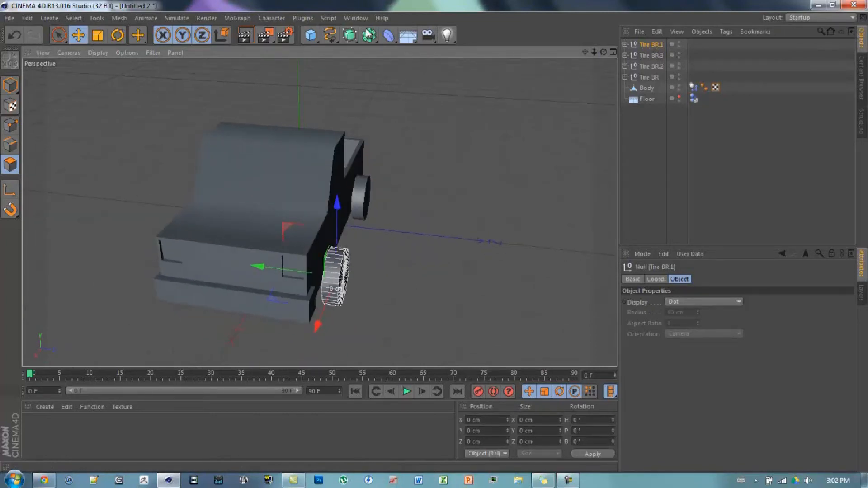
{"action": "left_click", "coordinate": [116, 34]}
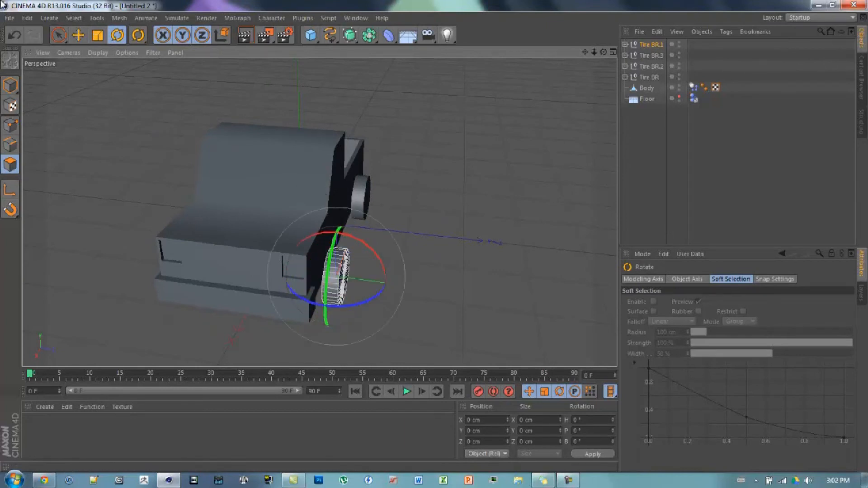
{"action": "left_click", "coordinate": [77, 34]}
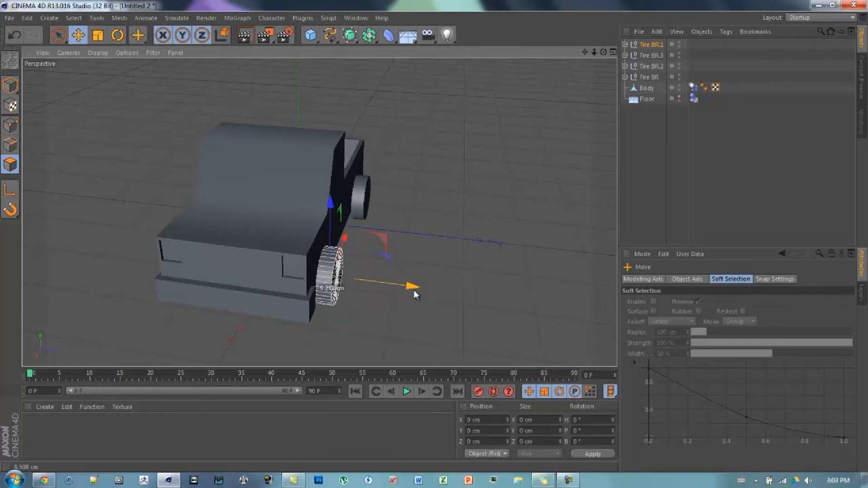
{"action": "mouse_move", "coordinate": [555, 29]}
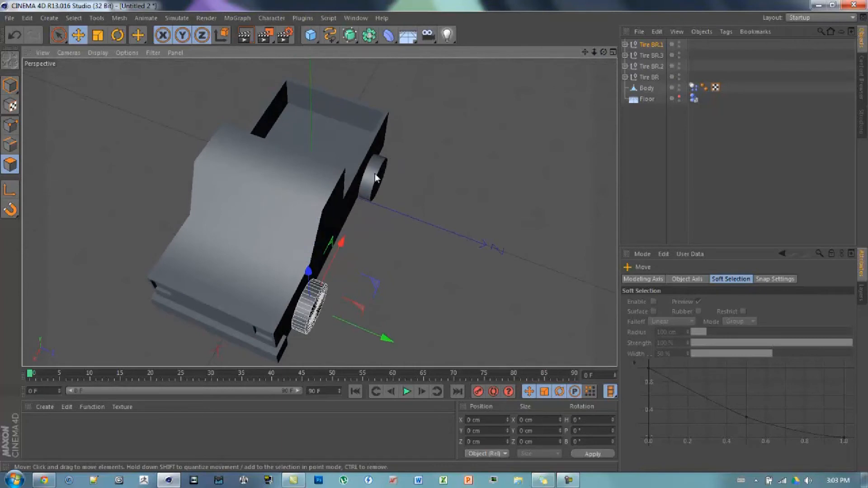
- Copy Tire BR.3's position values in the Coord tab onto Tire BR.1
{"action": "left_click", "coordinate": [650, 66]}
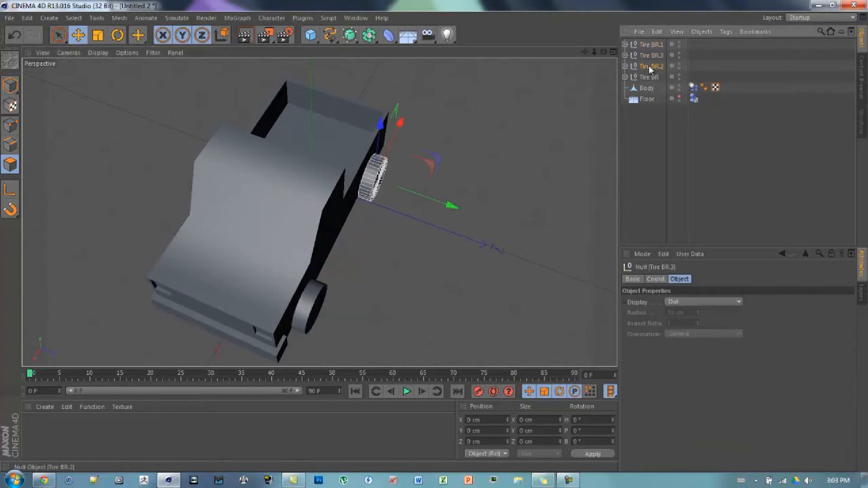
{"action": "mouse_move", "coordinate": [650, 67]}
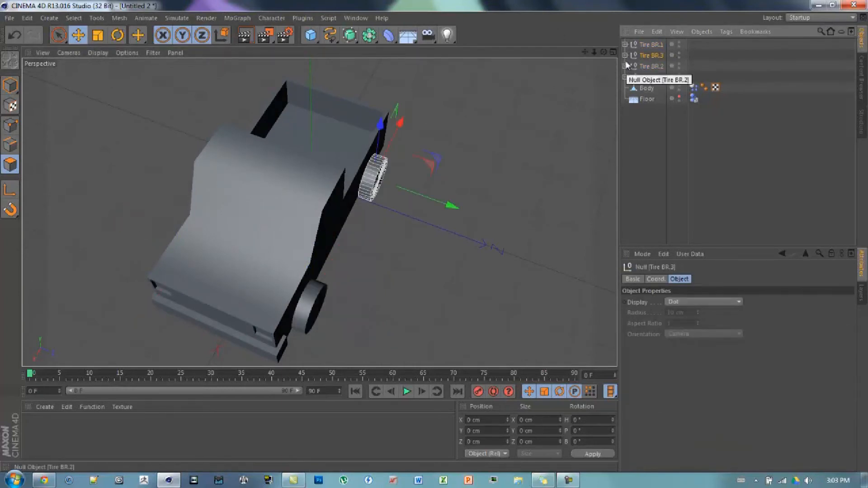
{"action": "left_click", "coordinate": [655, 278]}
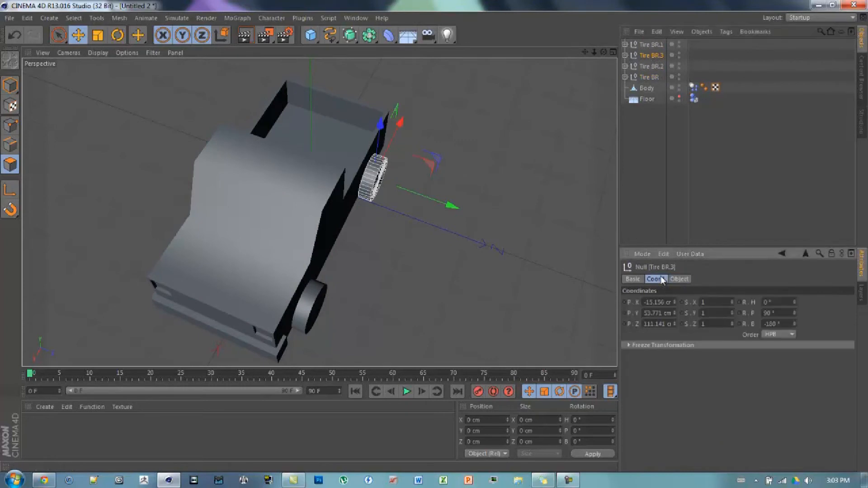
{"action": "mouse_move", "coordinate": [666, 311]}
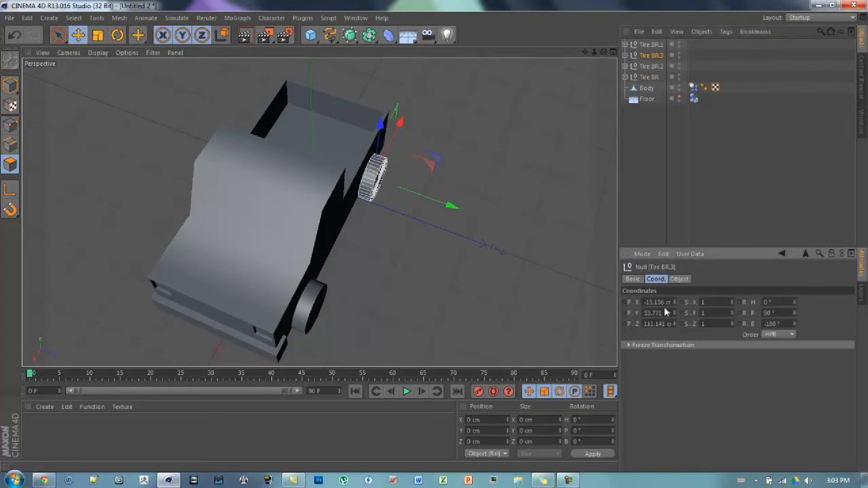
{"action": "triple_click", "coordinate": [653, 324]}
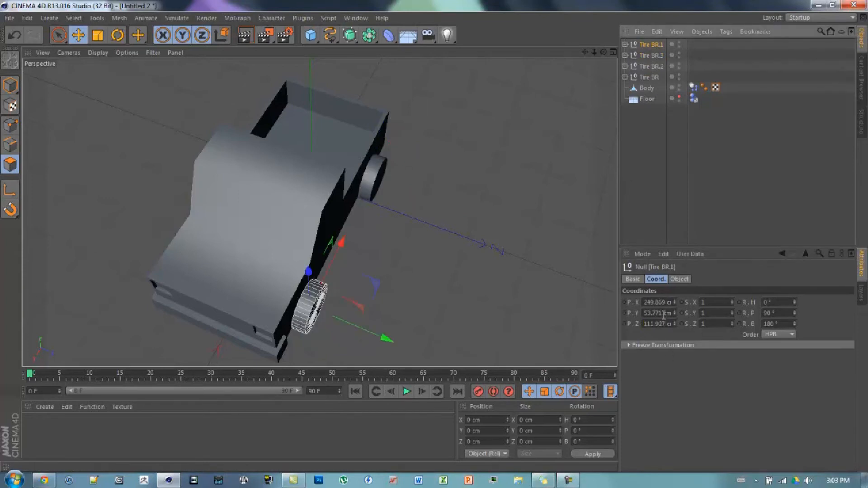
{"action": "triple_click", "coordinate": [656, 324]}
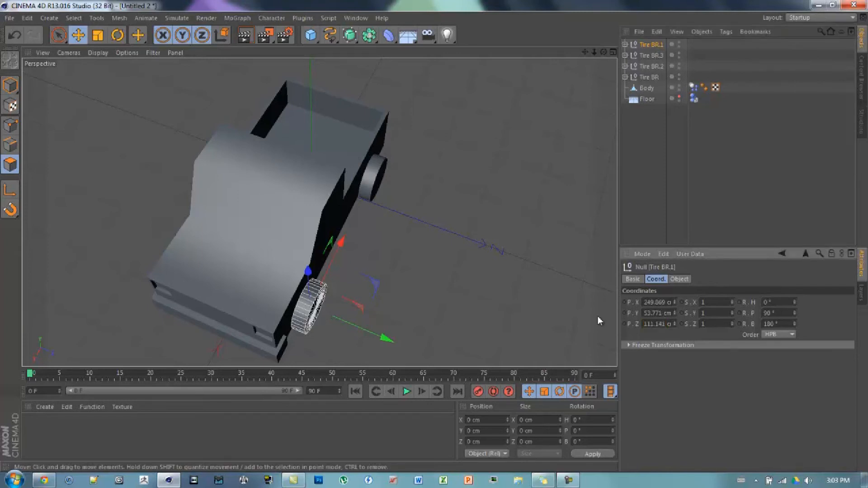
{"action": "left_click", "coordinate": [437, 241]}
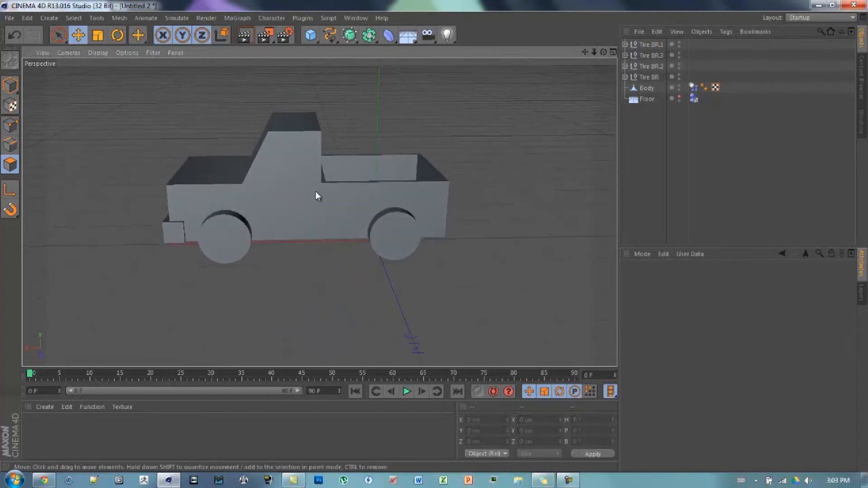
- Collapse Tire BR.2, rewind the simulation to frame one, and select Tire BR
{"action": "left_click", "coordinate": [652, 66]}
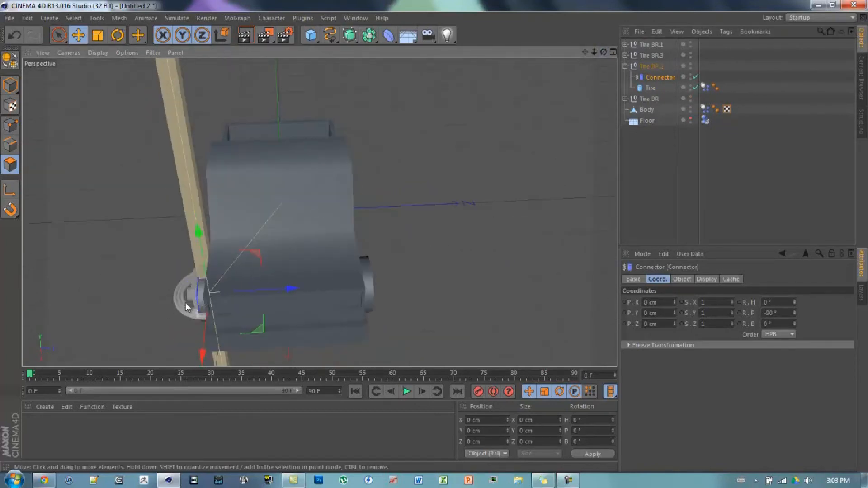
{"action": "mouse_move", "coordinate": [5, 323]}
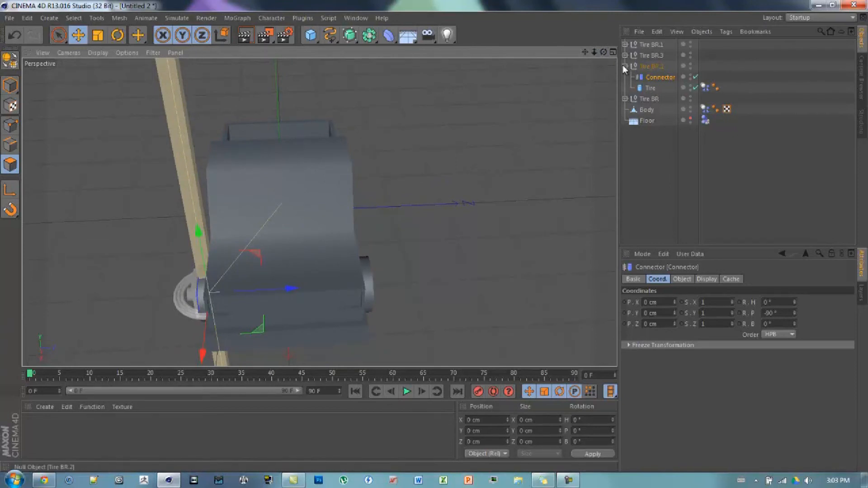
{"action": "left_click", "coordinate": [624, 66]}
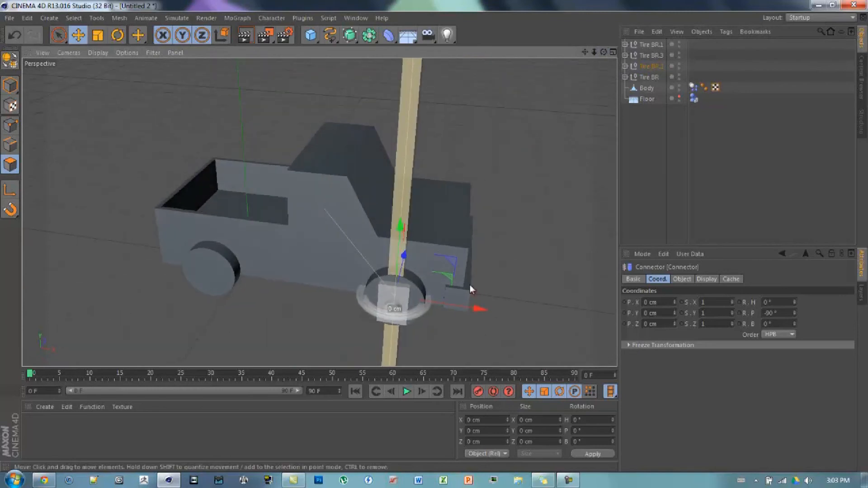
{"action": "left_click", "coordinate": [406, 392]}
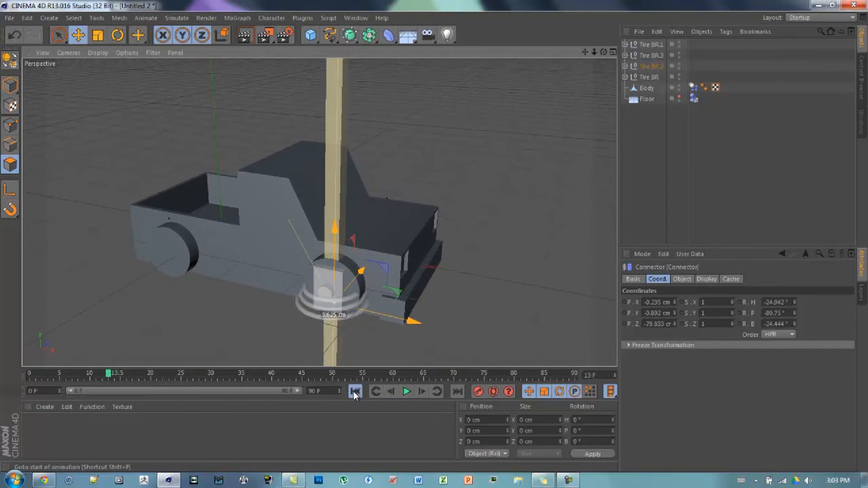
{"action": "left_click", "coordinate": [355, 391]}
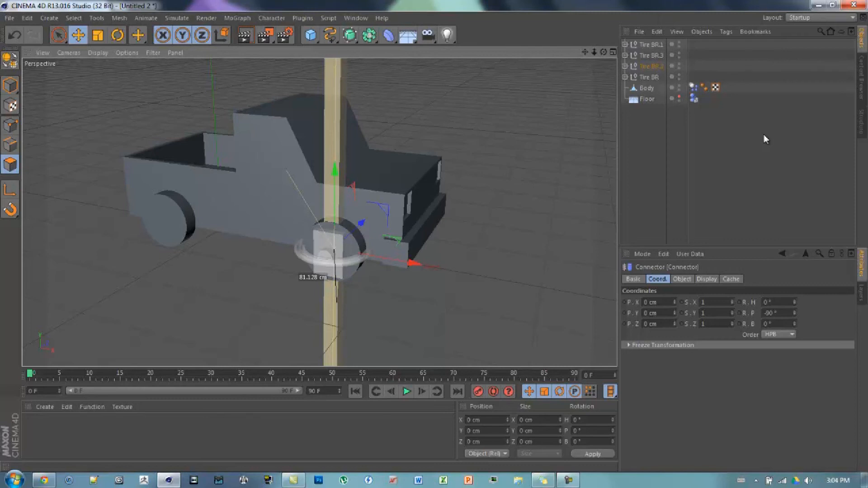
{"action": "left_click", "coordinate": [645, 77]}
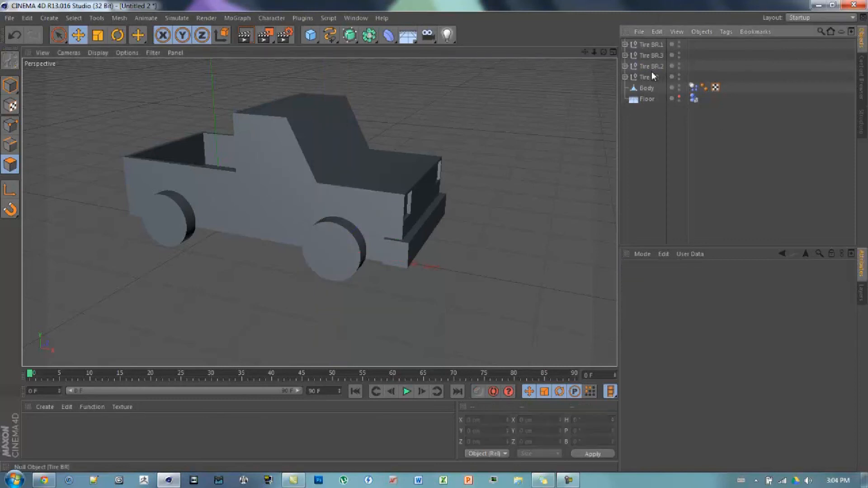
{"action": "left_click", "coordinate": [625, 77]}
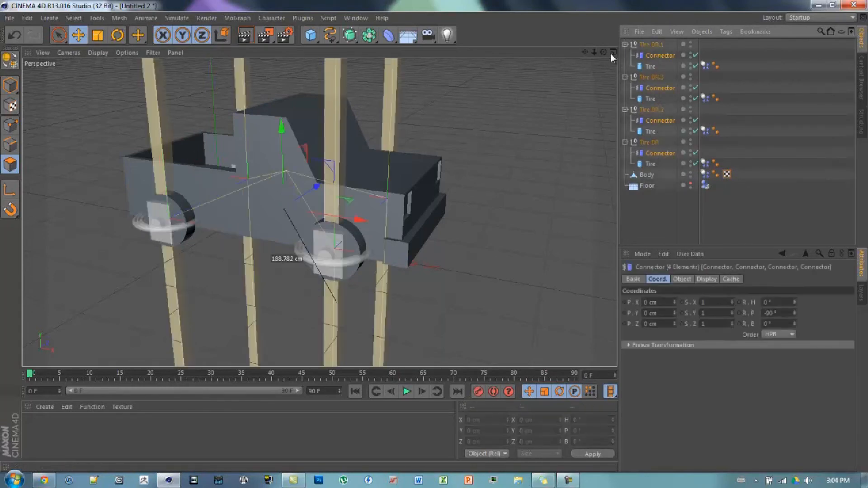
- Test-play the four-connector simulation, rewind, and show the connectors' suspension settings
{"action": "left_click", "coordinate": [406, 391]}
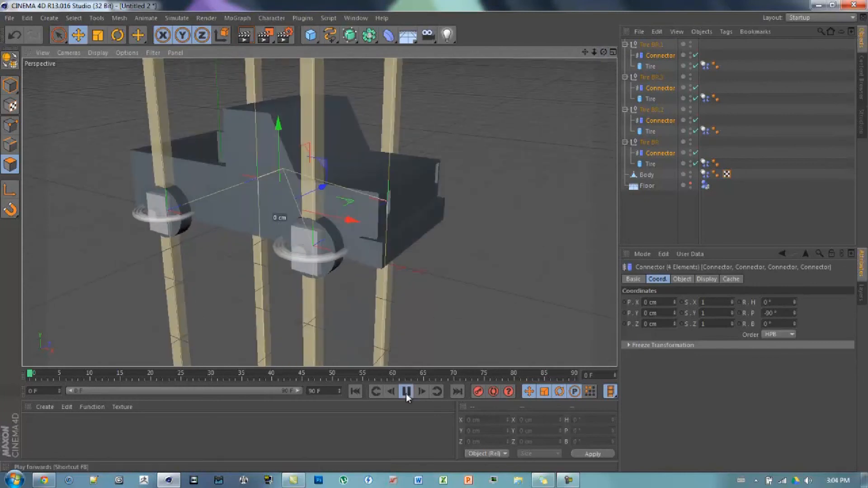
{"action": "left_click", "coordinate": [406, 392]}
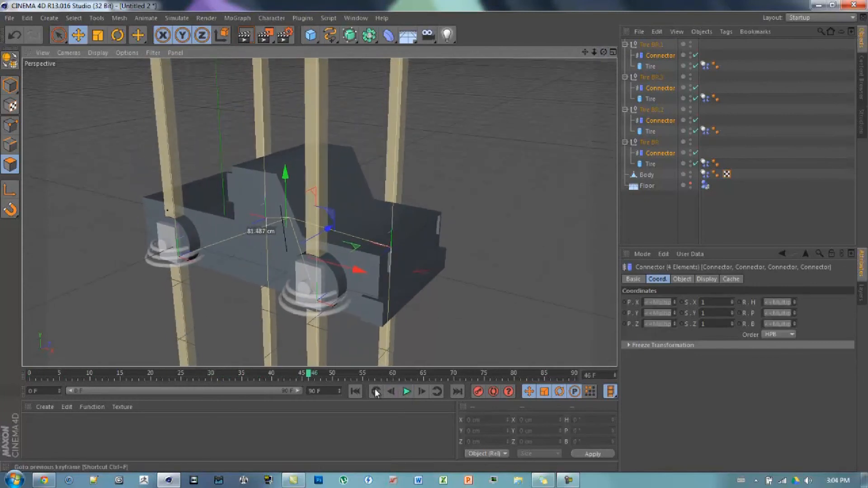
{"action": "left_click", "coordinate": [354, 392]}
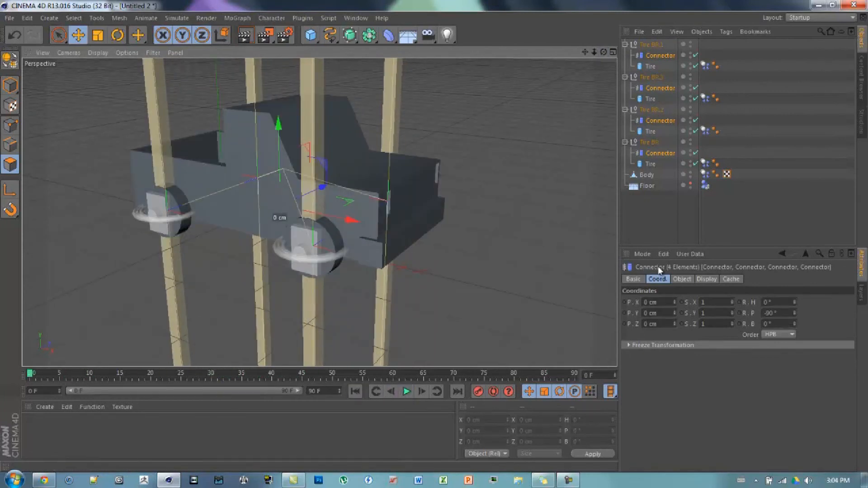
{"action": "left_click", "coordinate": [681, 279]}
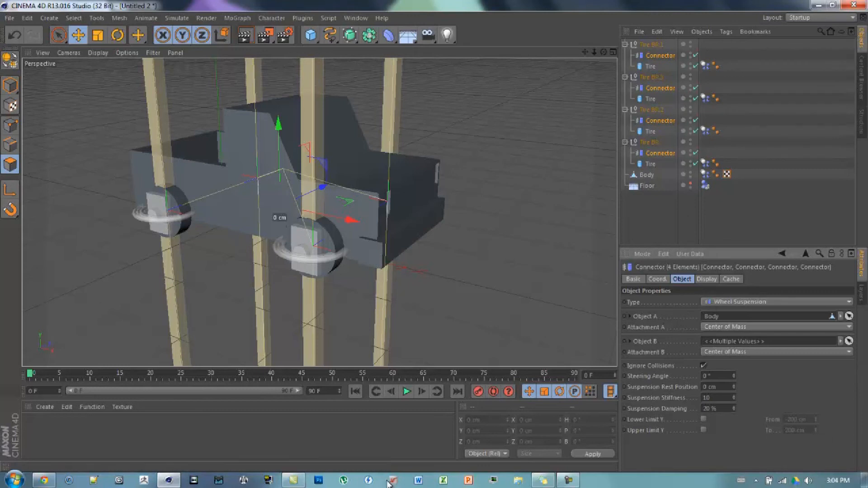
- Replay the simulation with the connectors' suspension stiffness raised to 20
{"action": "left_click", "coordinate": [406, 392]}
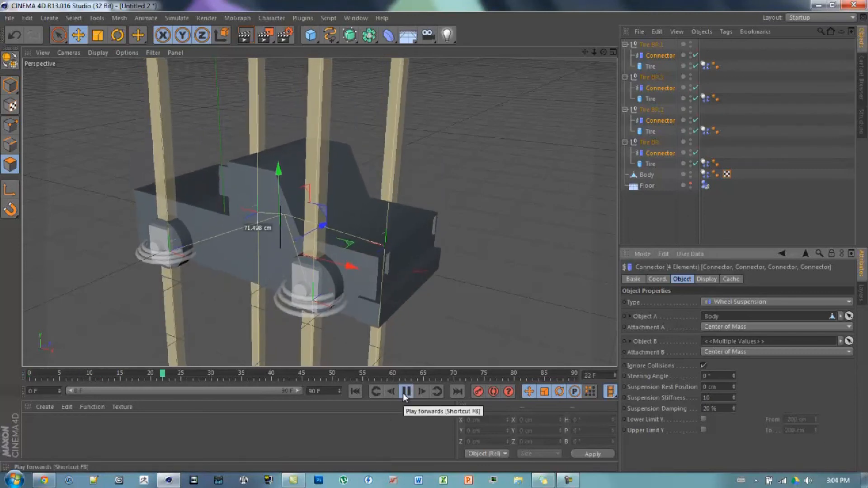
{"action": "left_click", "coordinate": [406, 392]}
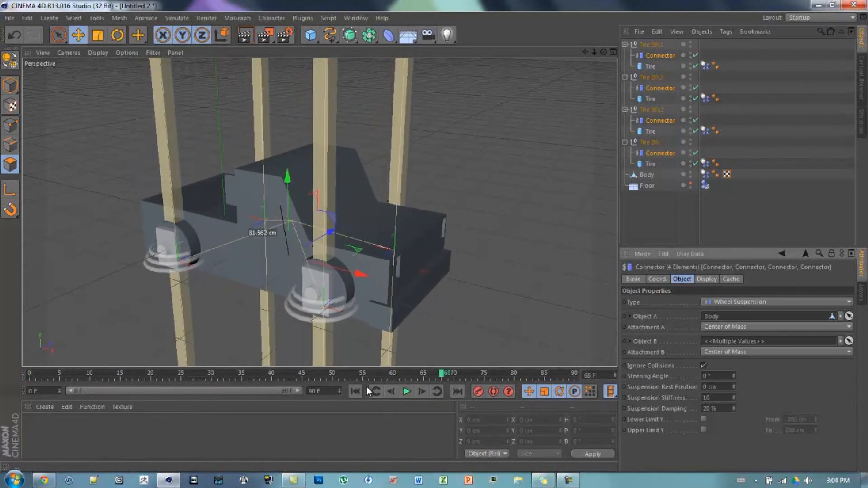
{"action": "left_click", "coordinate": [355, 392]}
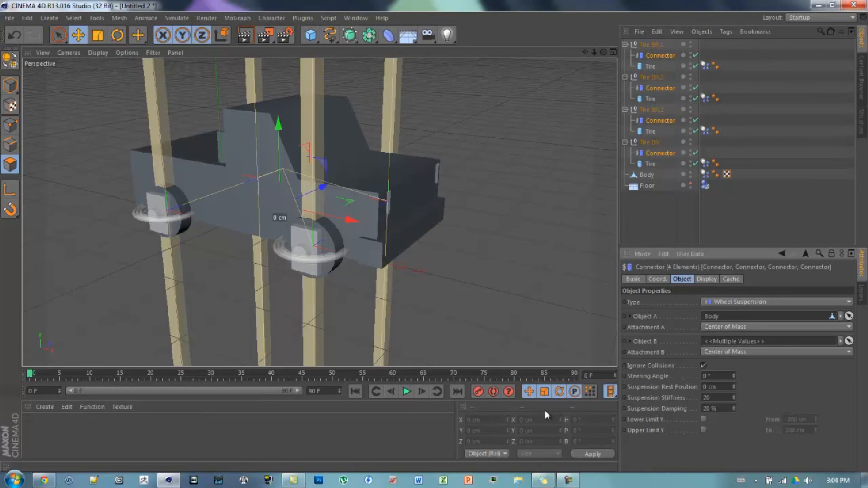
{"action": "mouse_move", "coordinate": [400, 357]}
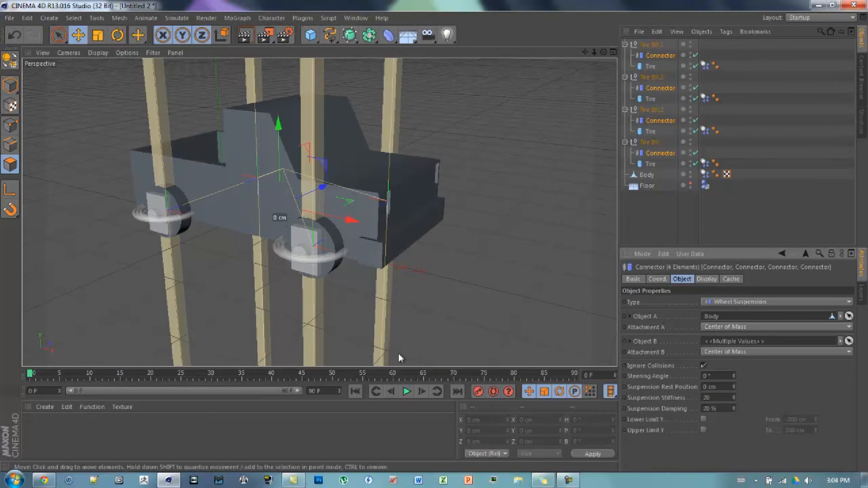
{"action": "left_click", "coordinate": [406, 391]}
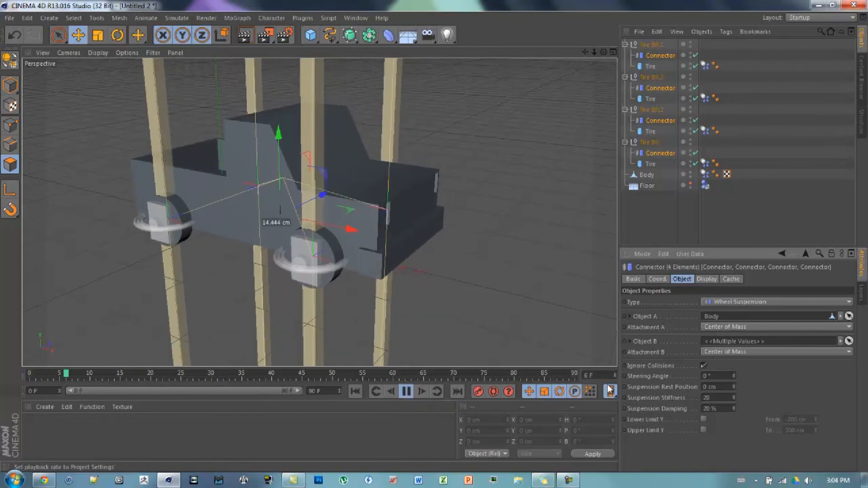
- Extend the project end frame to 100 F and replay the full simulation
{"action": "left_click", "coordinate": [406, 392]}
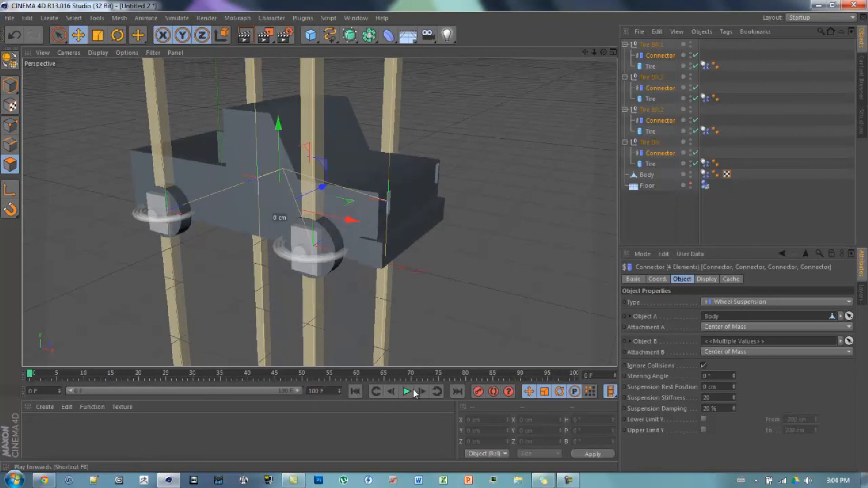
{"action": "left_click", "coordinate": [407, 392]}
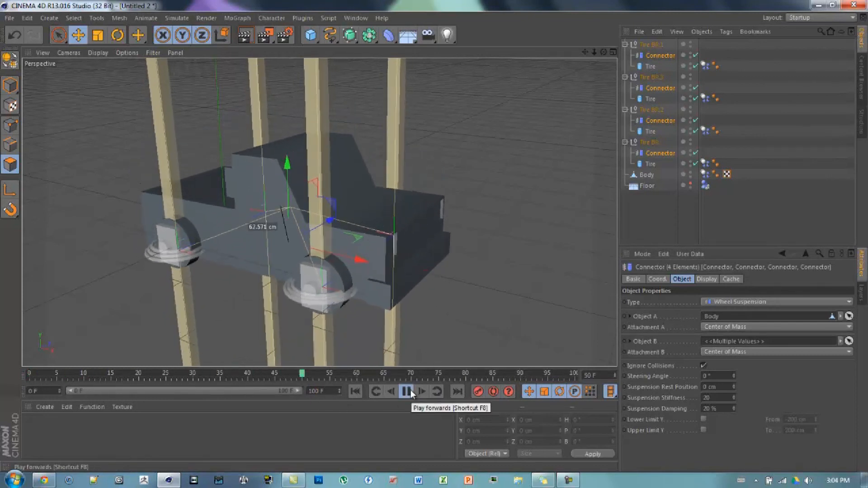
{"action": "left_click", "coordinate": [407, 391]}
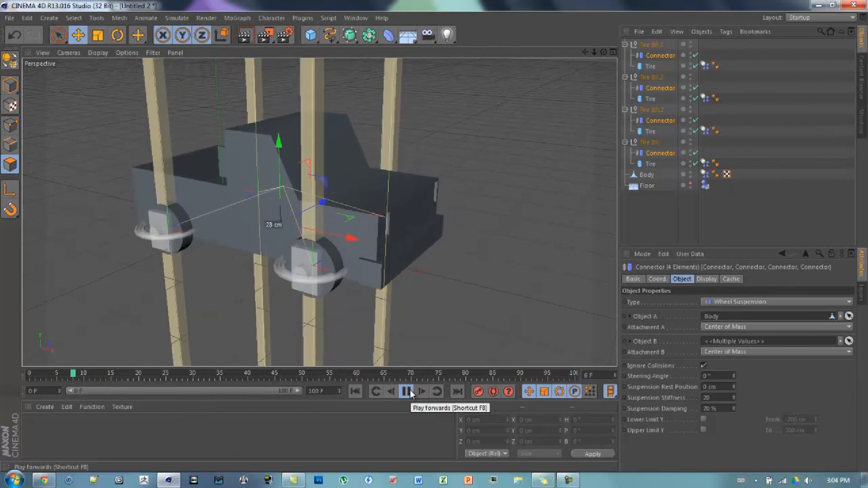
{"action": "left_click", "coordinate": [407, 392]}
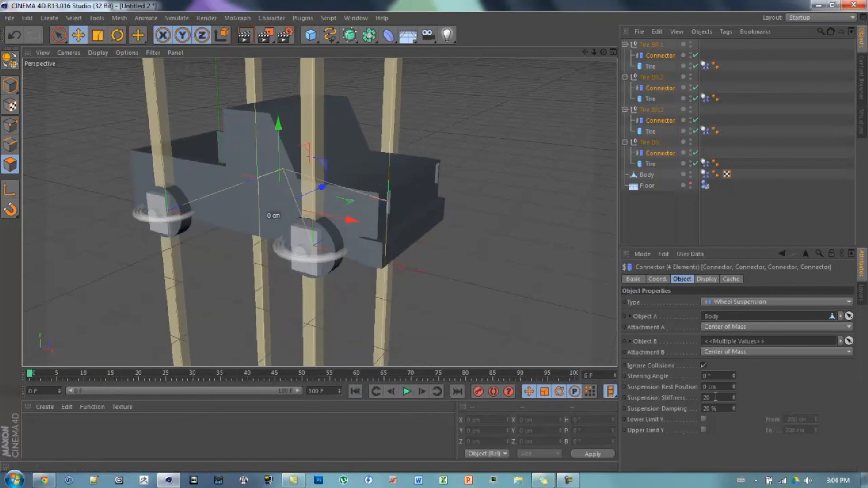
- Set the connectors' suspension damping to 50% and test-play the simulation
{"action": "triple_click", "coordinate": [714, 397]}
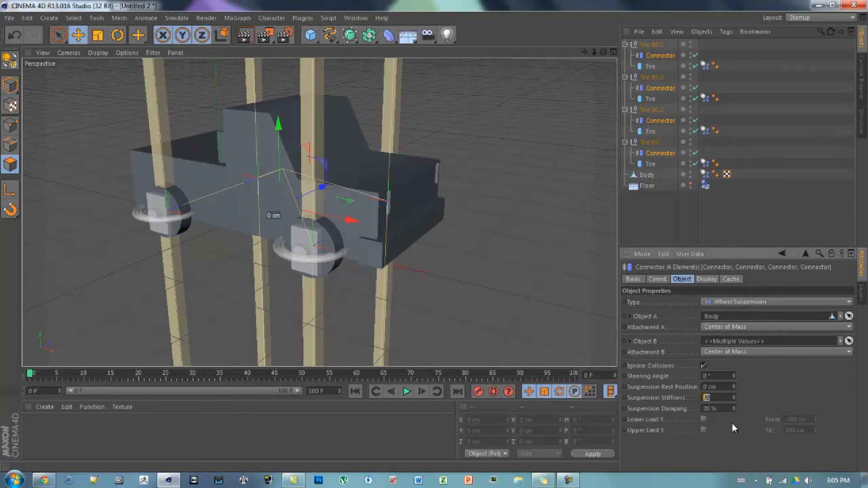
{"action": "left_click", "coordinate": [714, 397]}
{"action": "type", "text": "10"}
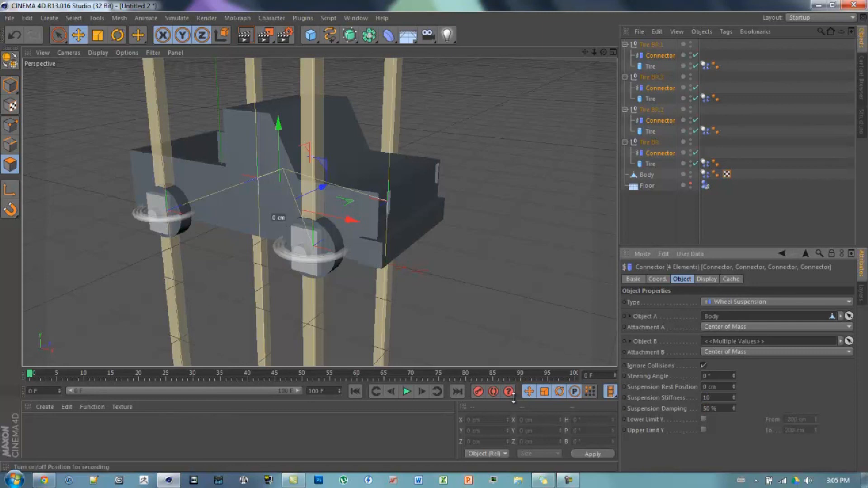
{"action": "left_click", "coordinate": [406, 391]}
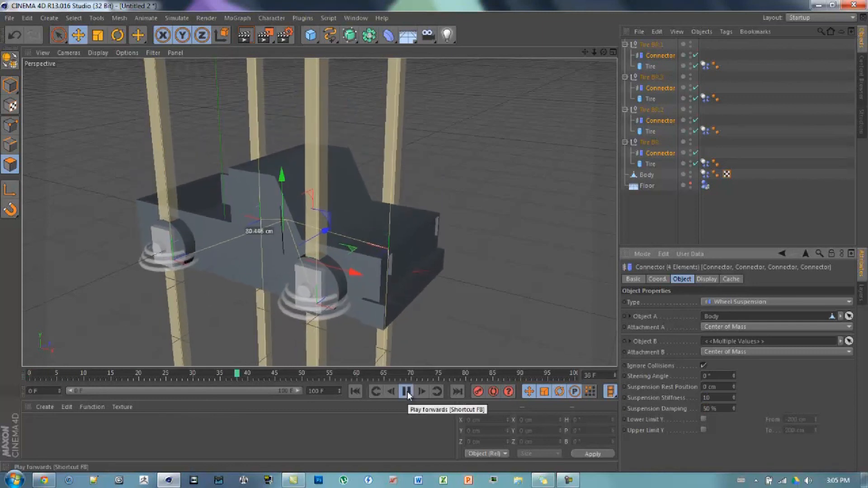
{"action": "left_click", "coordinate": [407, 392]}
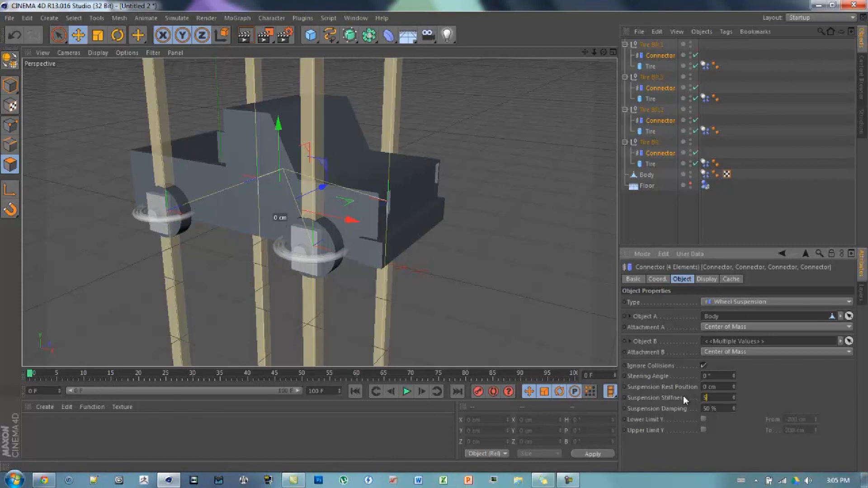
- Try suspension stiffness 50, then settle on 20, replaying the simulation each time
{"action": "left_click", "coordinate": [406, 392]}
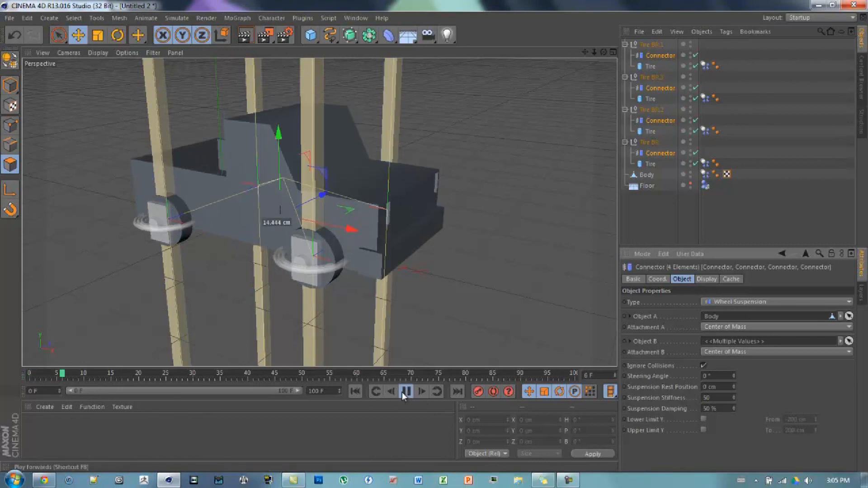
{"action": "left_click", "coordinate": [406, 391]}
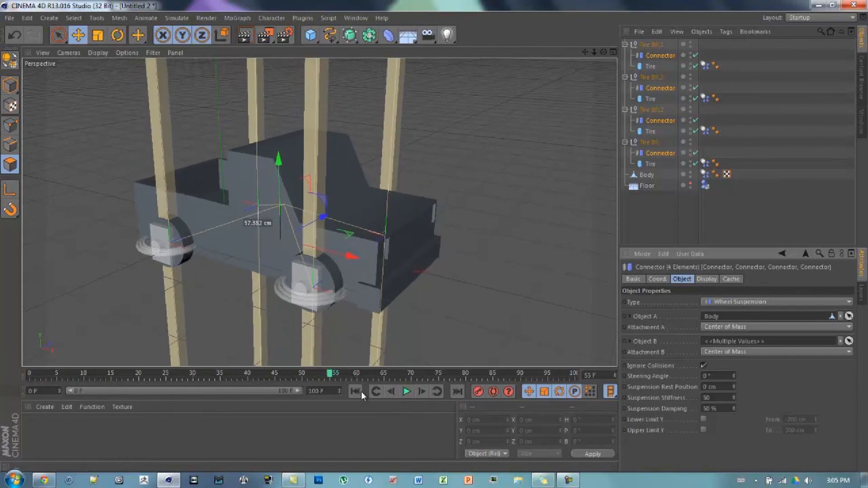
{"action": "left_click", "coordinate": [354, 392]}
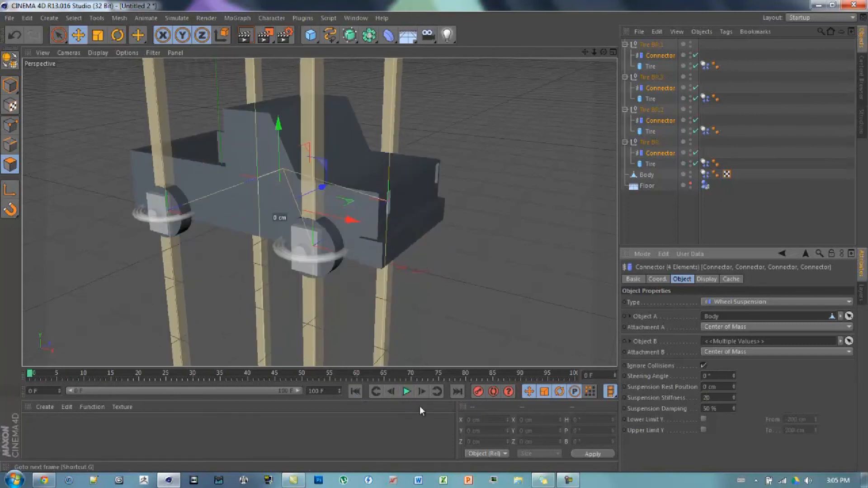
{"action": "left_click", "coordinate": [407, 392]}
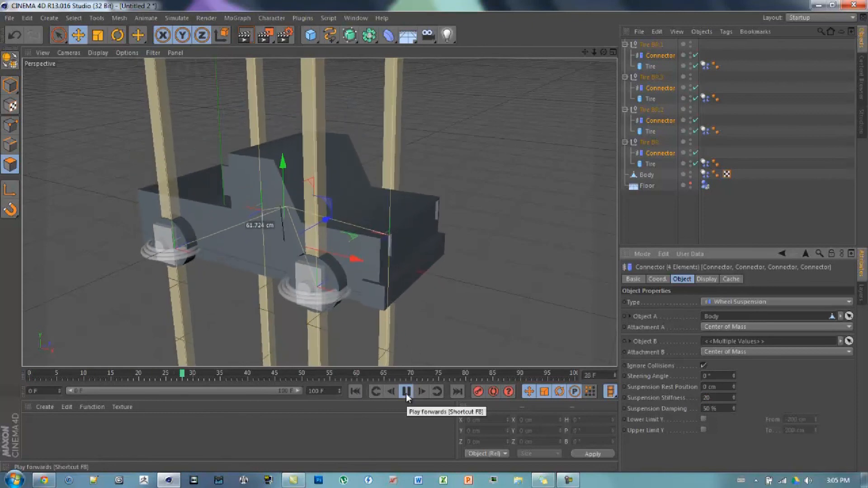
{"action": "left_click", "coordinate": [406, 392]}
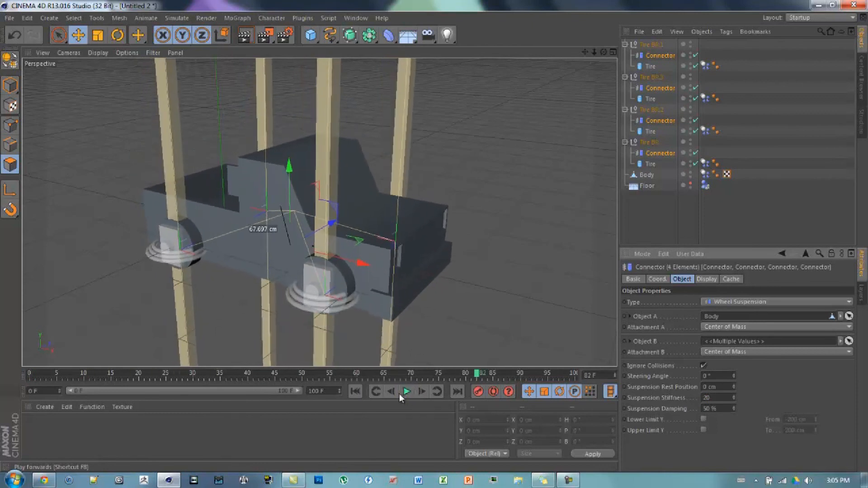